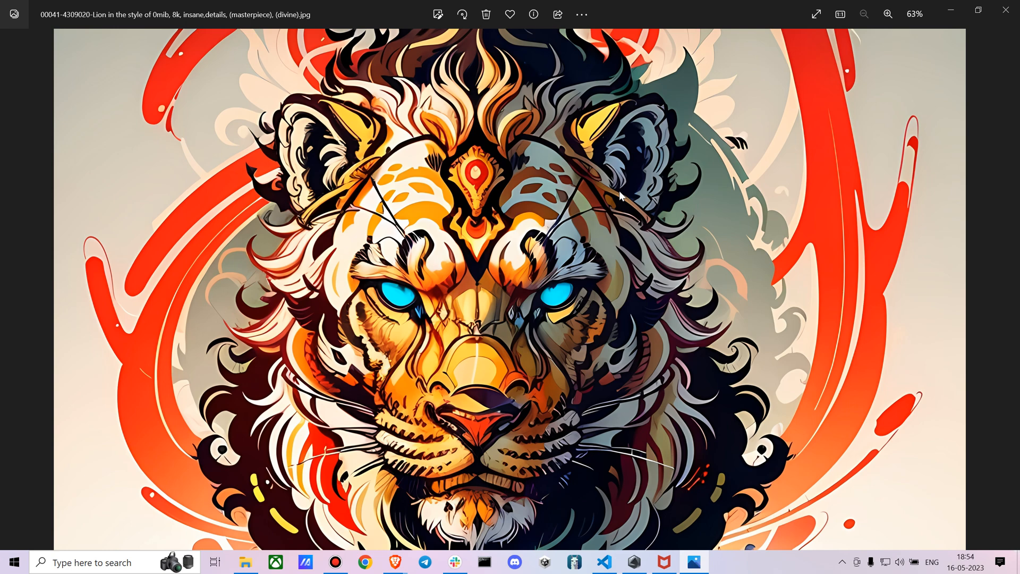
pyautogui.moveTo(13, 561)
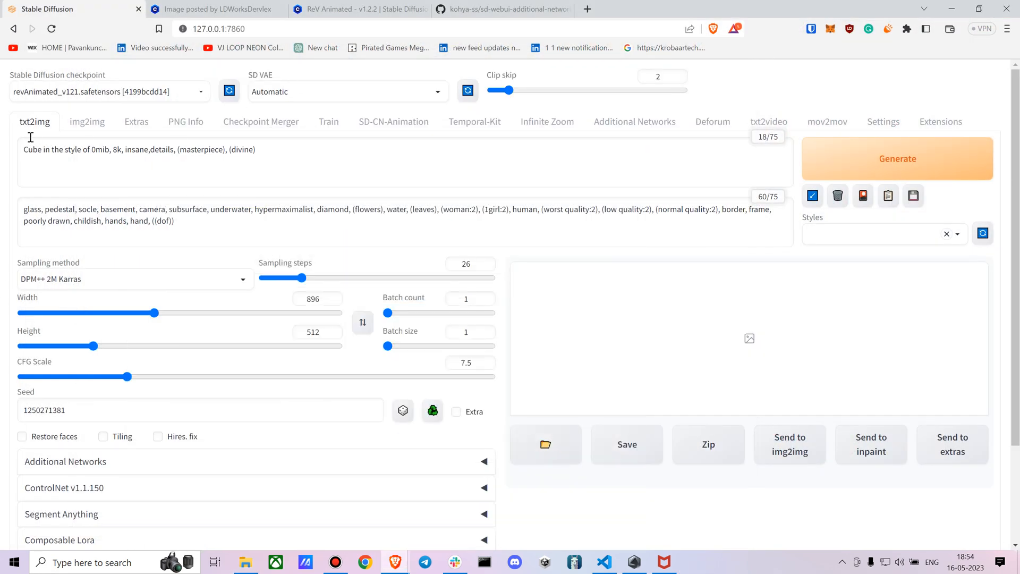
# Review the 0mib Vector Art LoRA page and the ReV Animated checkpoint page on Civitai
pyautogui.click(214, 10)
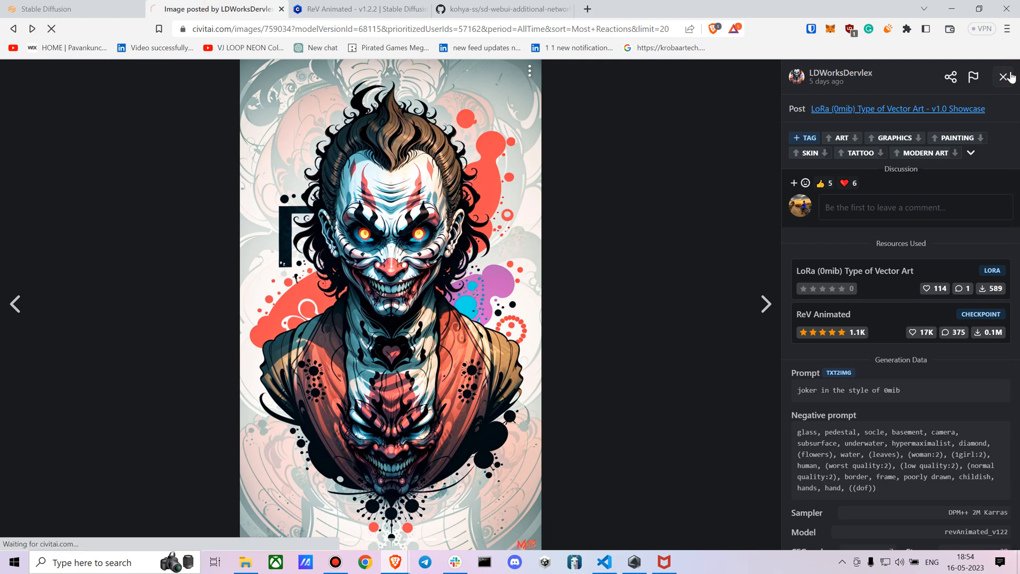
pyautogui.click(897, 108)
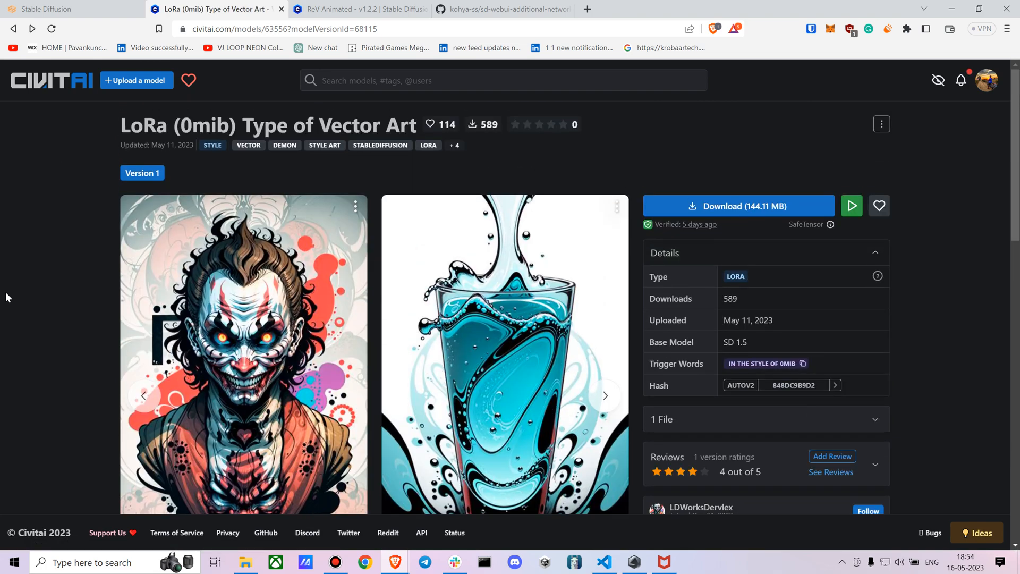
pyautogui.moveTo(224, 71)
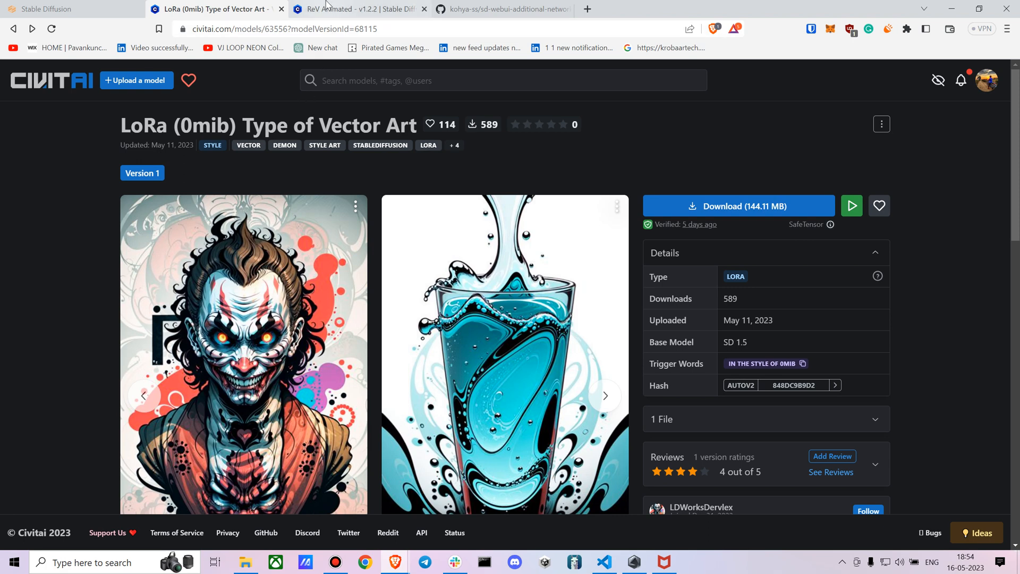
pyautogui.click(352, 10)
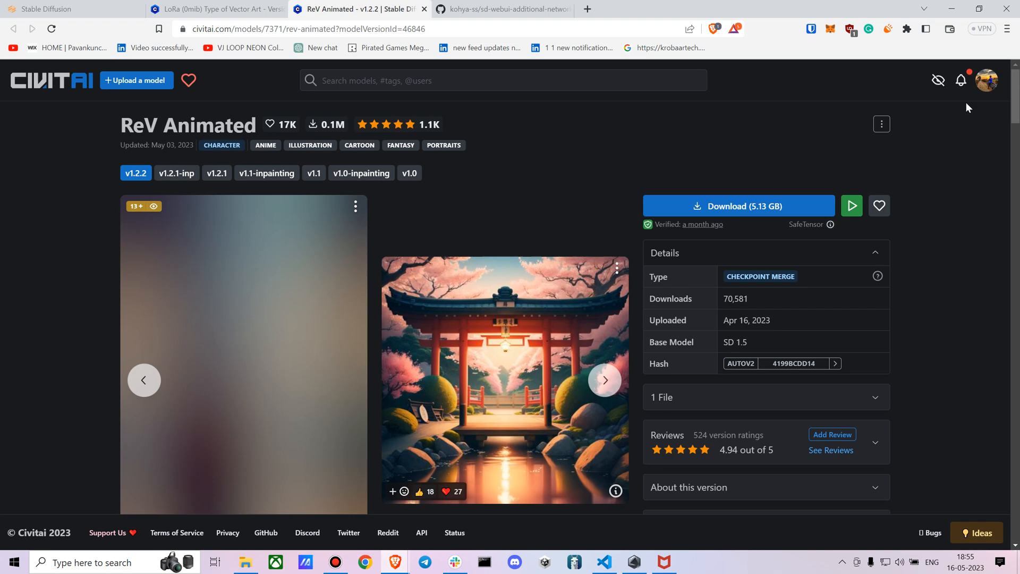
pyautogui.moveTo(748, 260)
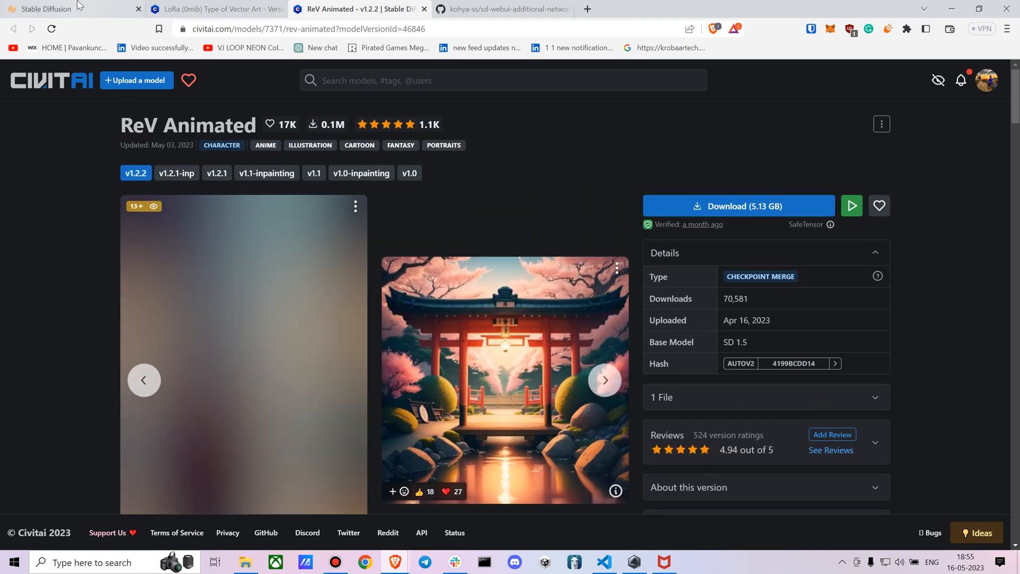
pyautogui.click(215, 10)
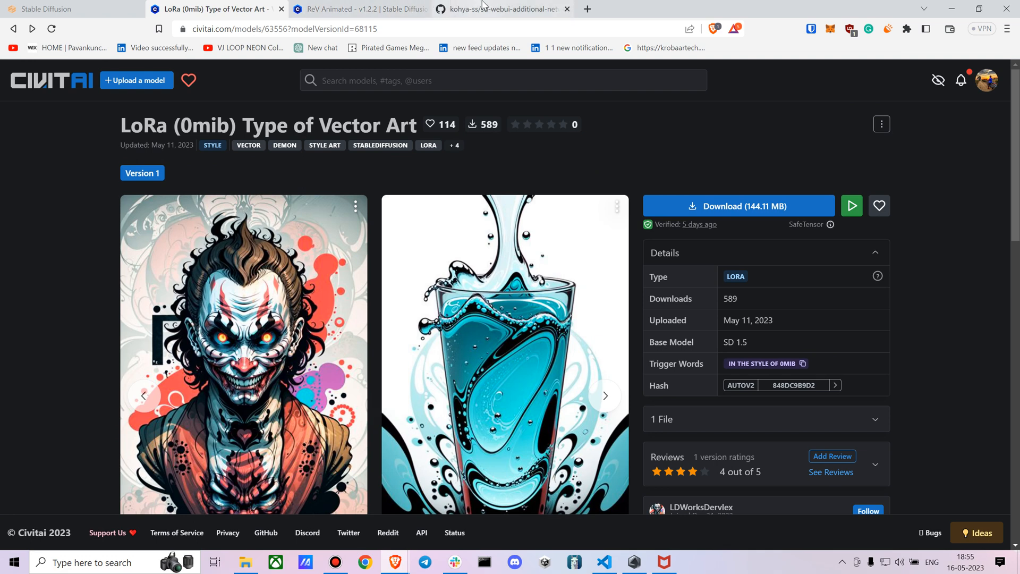
# Show the HTTPS clone URL of the kohya-ss sd-webui-additional-networks repository
pyautogui.click(500, 8)
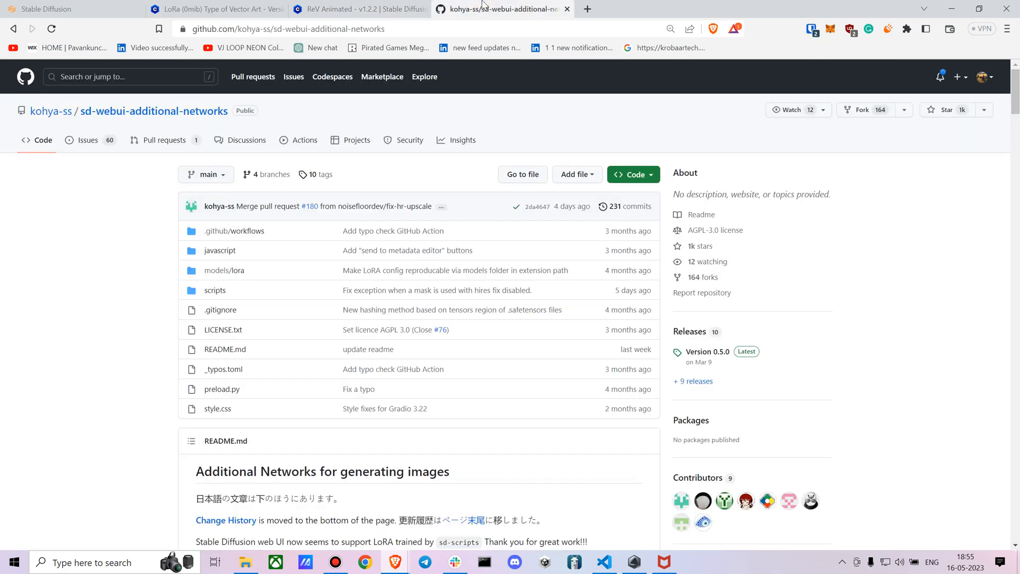
pyautogui.moveTo(51, 110)
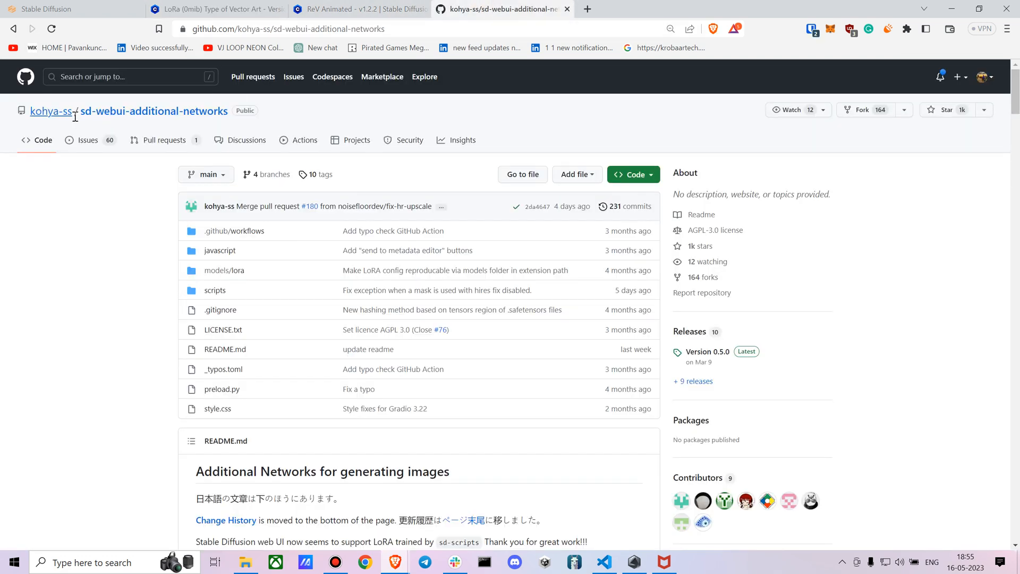
pyautogui.moveTo(565, 105)
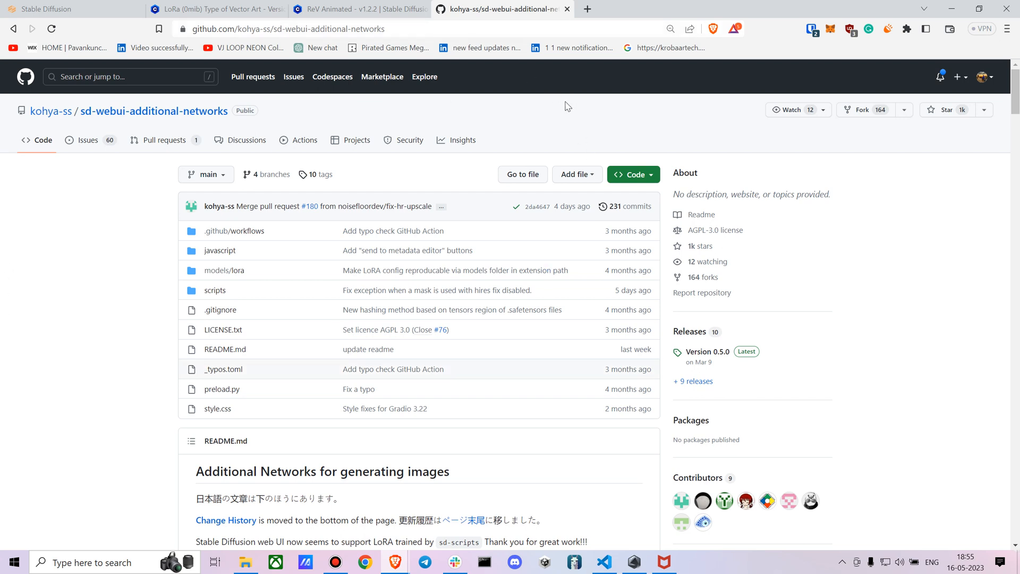
pyautogui.moveTo(251, 111)
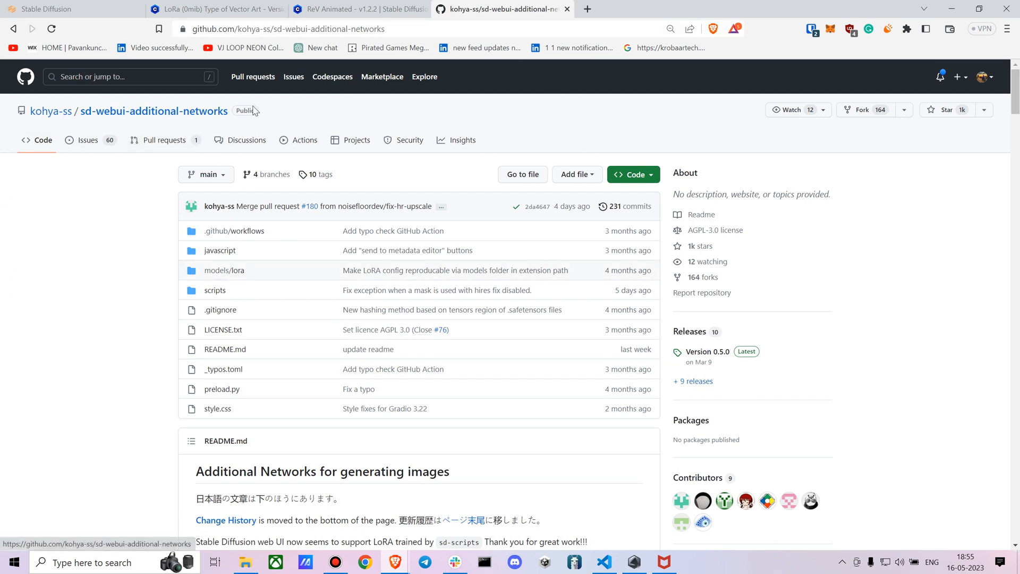
pyautogui.moveTo(93, 73)
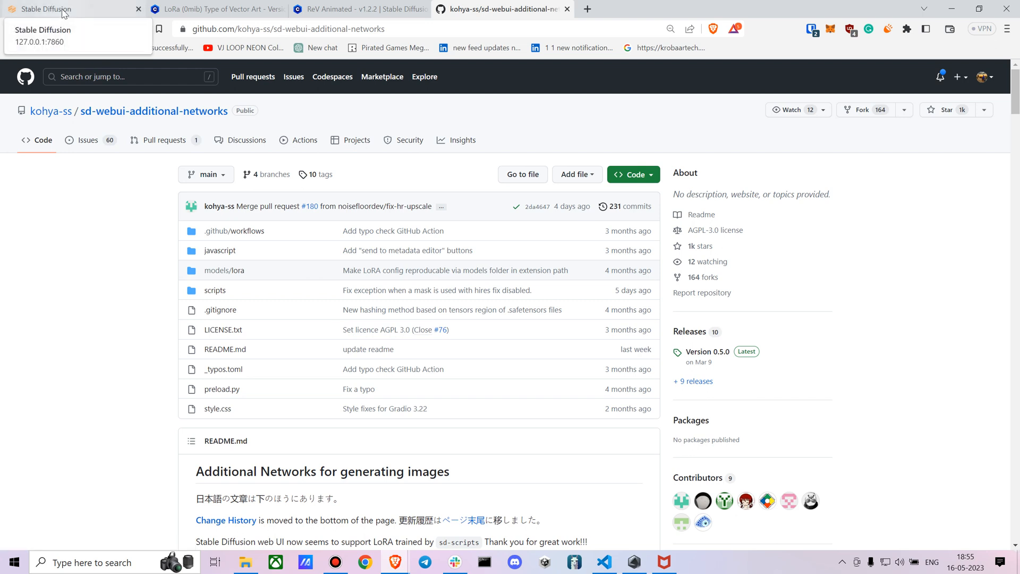
pyautogui.moveTo(419, 192)
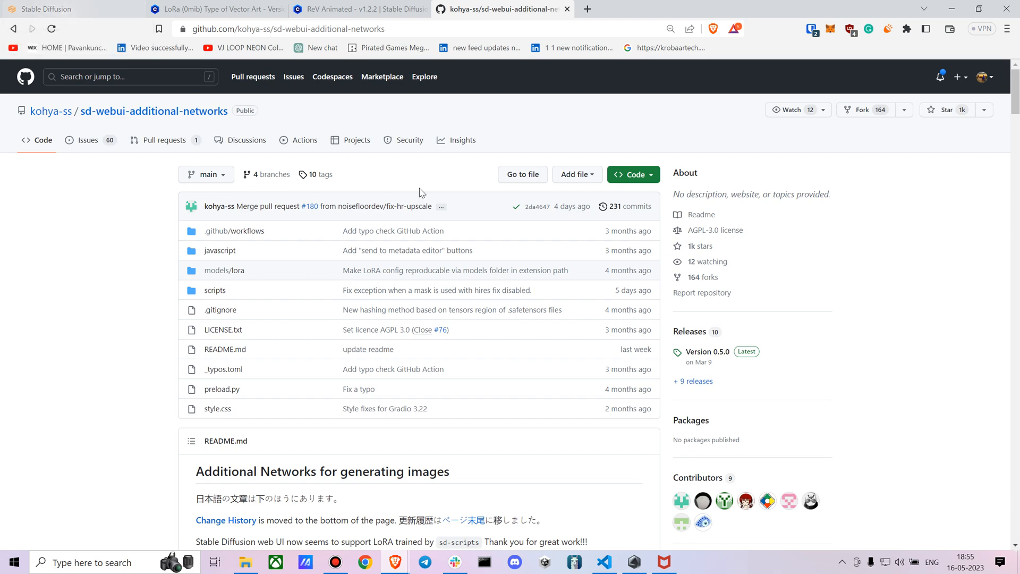
pyautogui.click(630, 174)
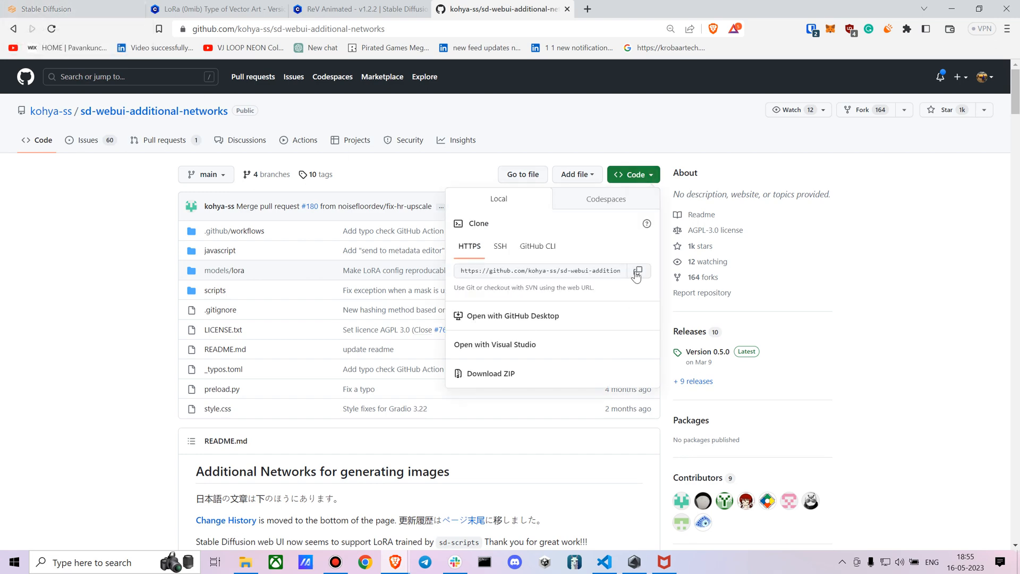
# Attempt Install from URL for additional-networks, which reports it already exists, then return to txt2img
pyautogui.click(65, 9)
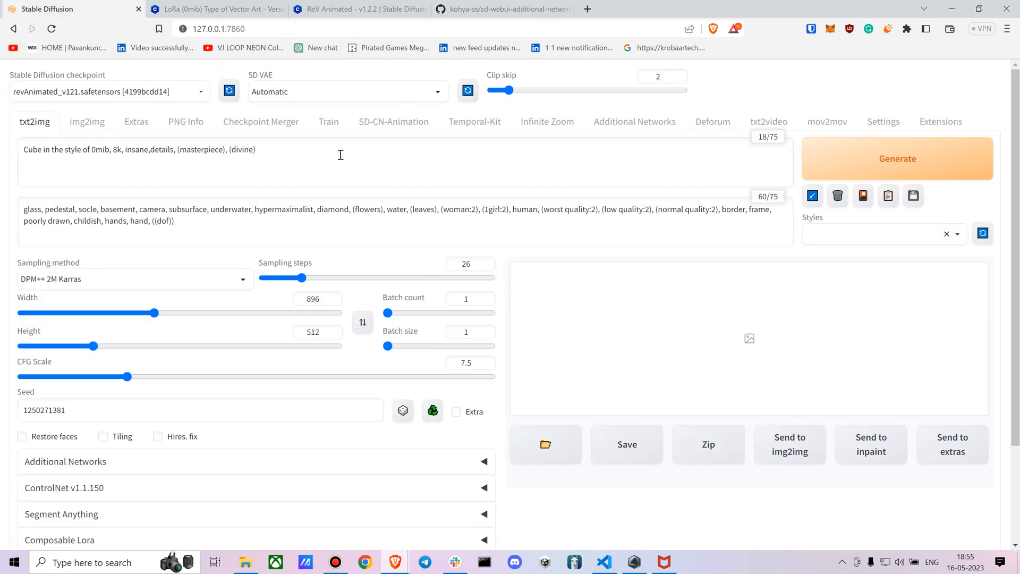
pyautogui.click(941, 121)
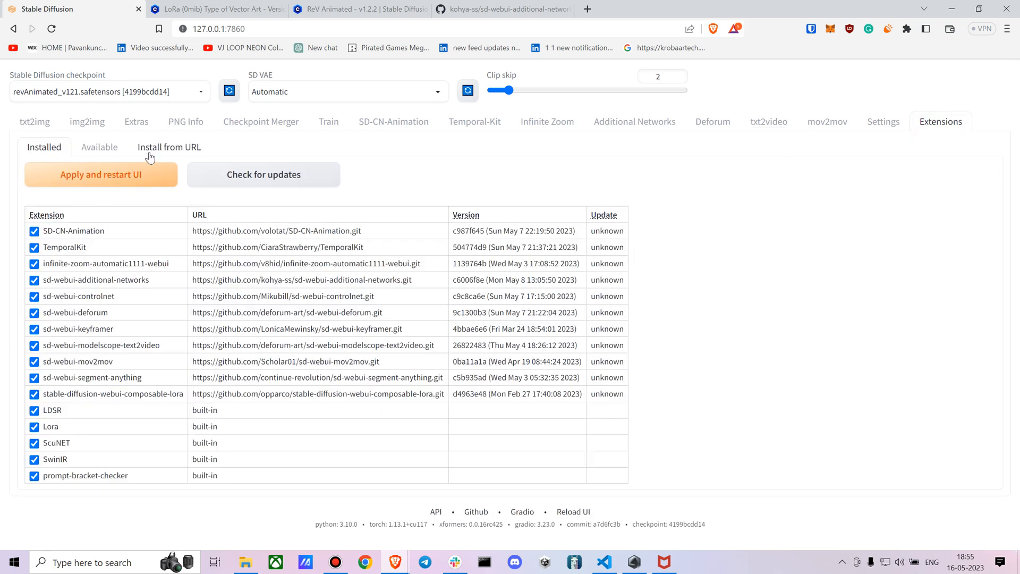
pyautogui.click(169, 147)
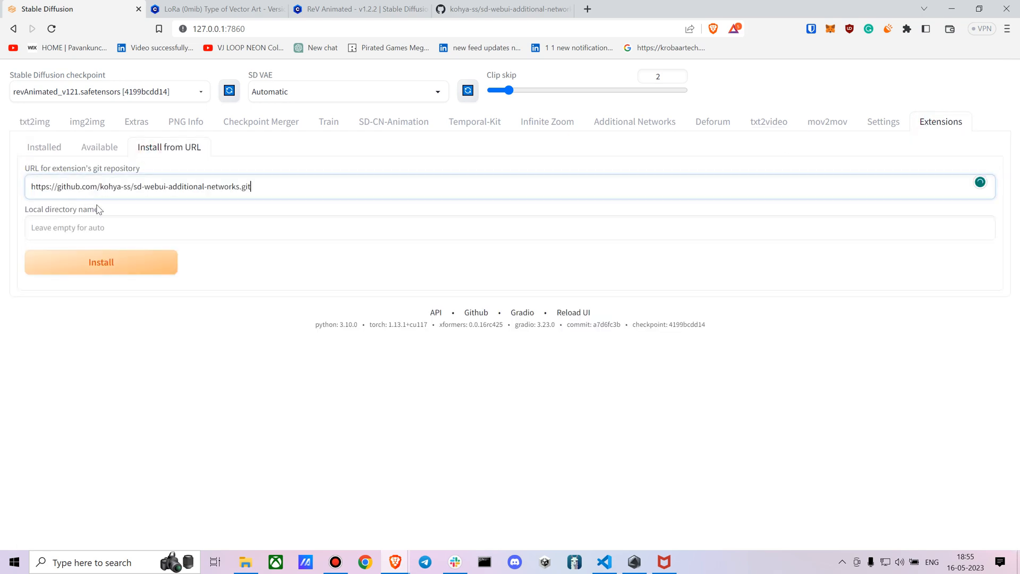
pyautogui.click(101, 261)
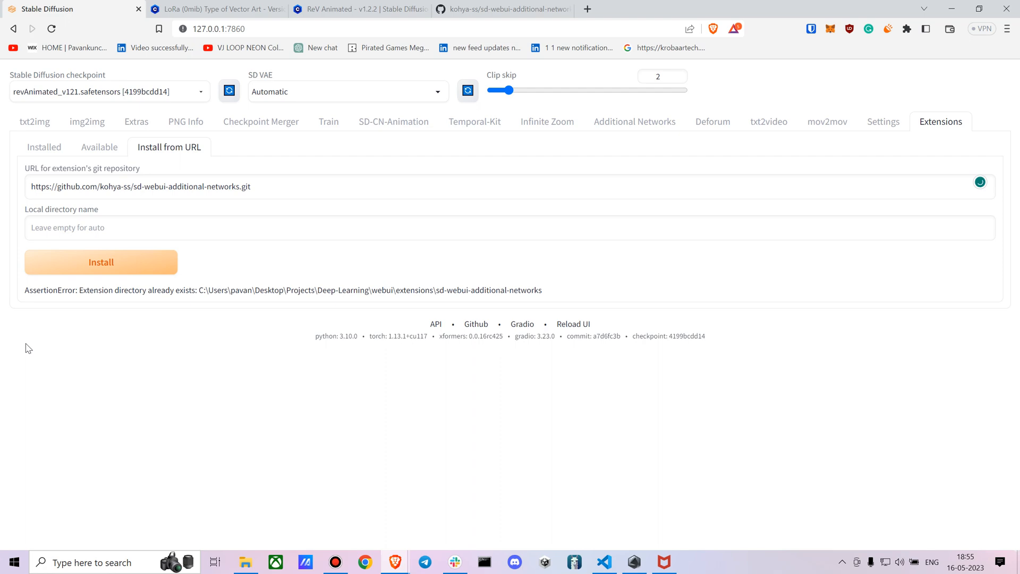
pyautogui.click(44, 147)
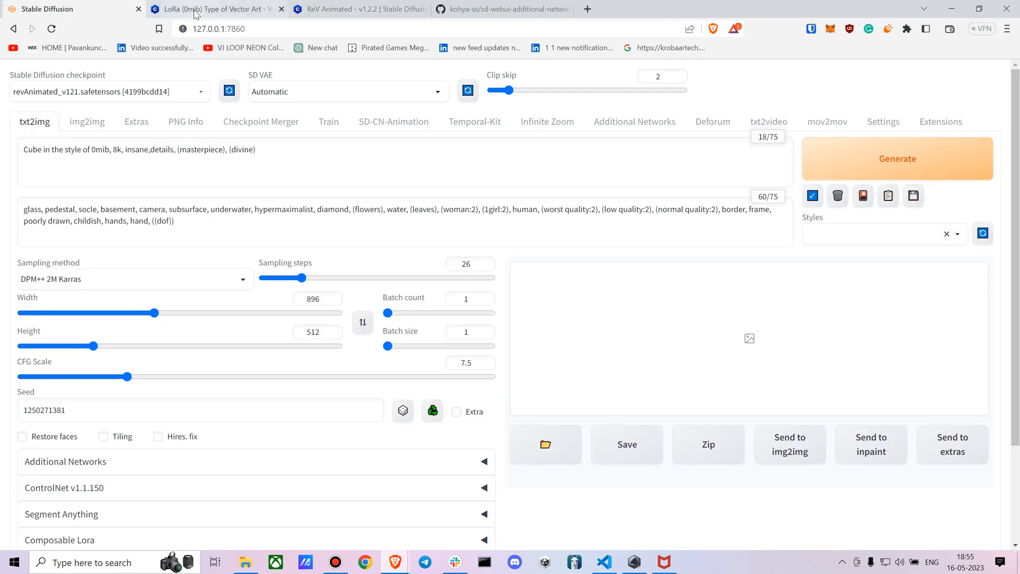
# Start downloading the 0mib LoRA file and browse the save dialog to the webui folder
pyautogui.click(209, 8)
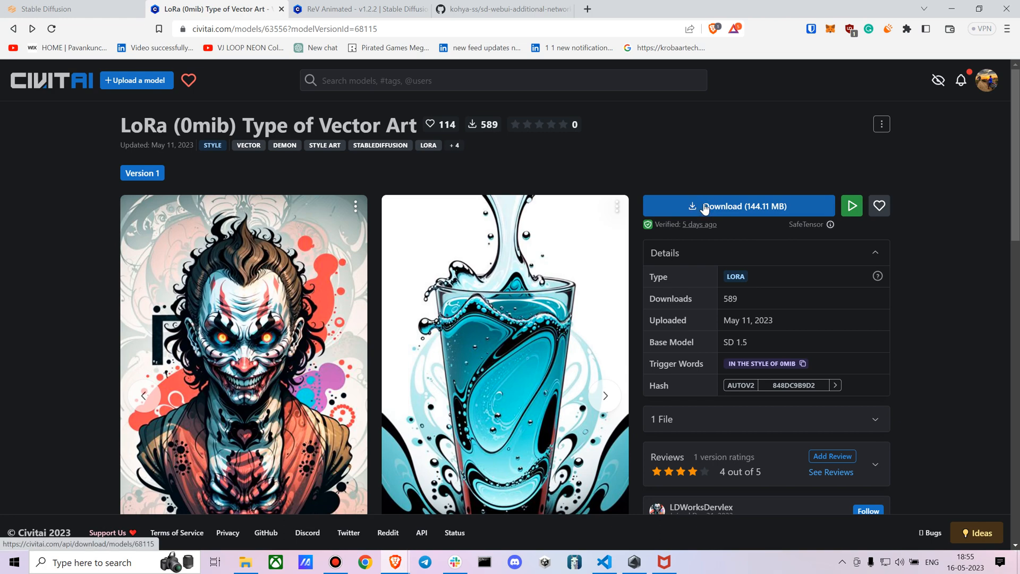
pyautogui.click(742, 205)
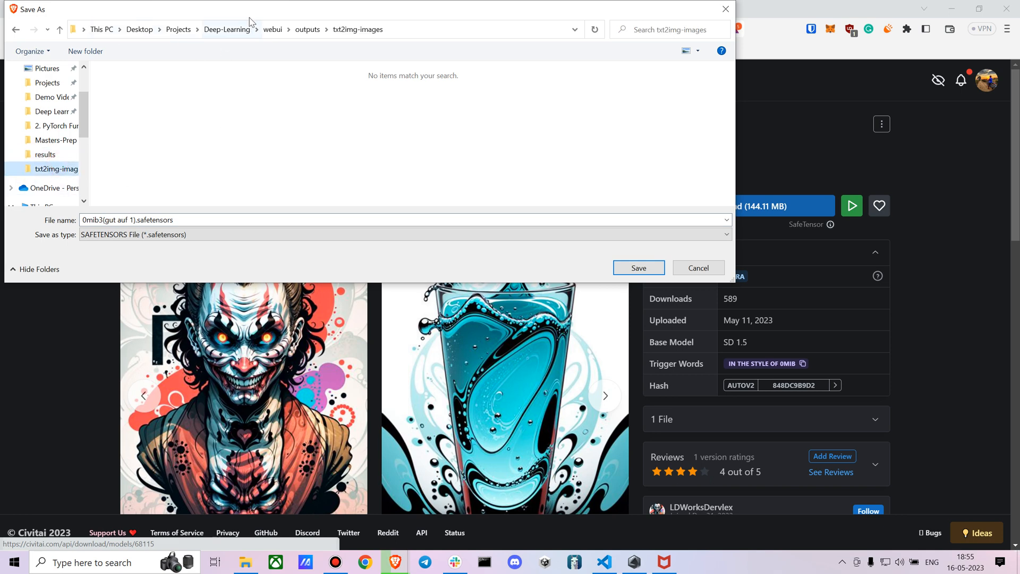
pyautogui.click(273, 30)
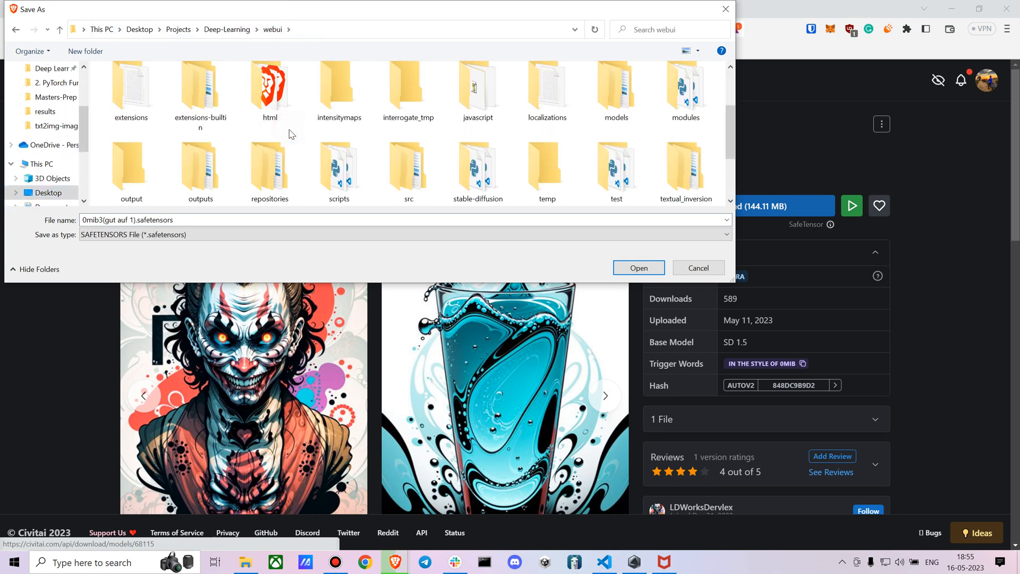
pyautogui.scroll(3)
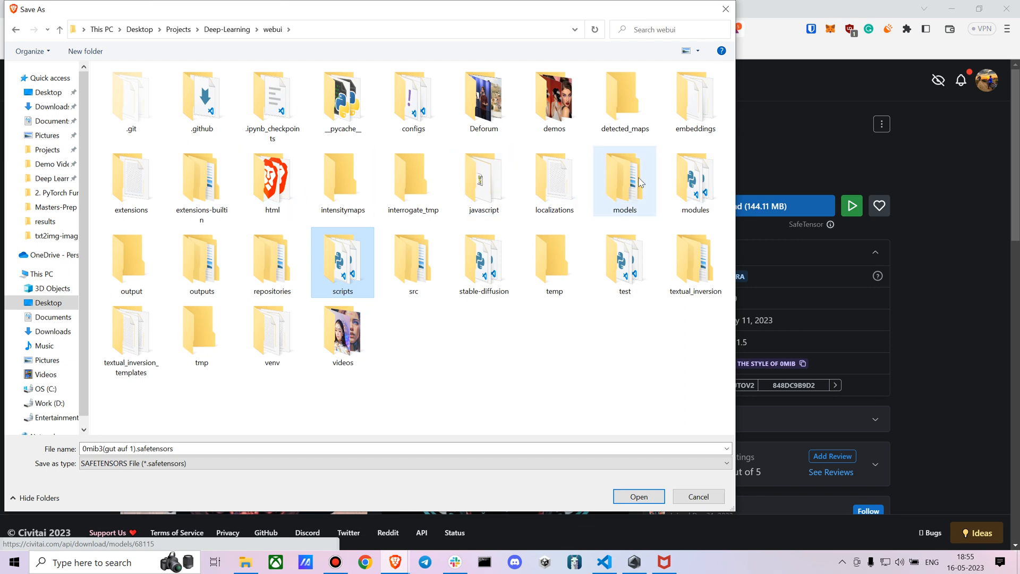
pyautogui.doubleClick(623, 176)
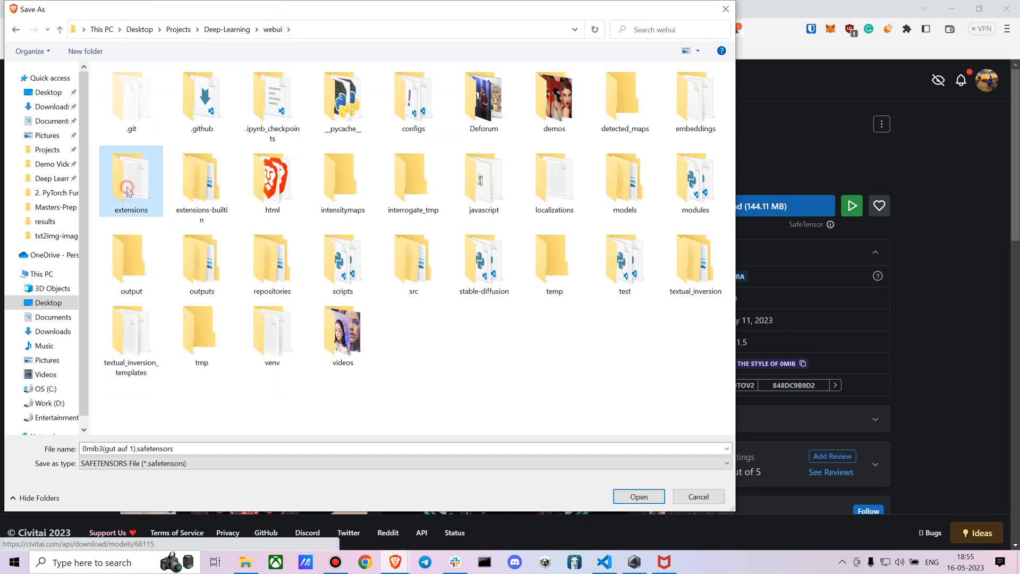
# Point the save location at extensions/sd-webui-additional-networks/models/lora
pyautogui.doubleClick(131, 181)
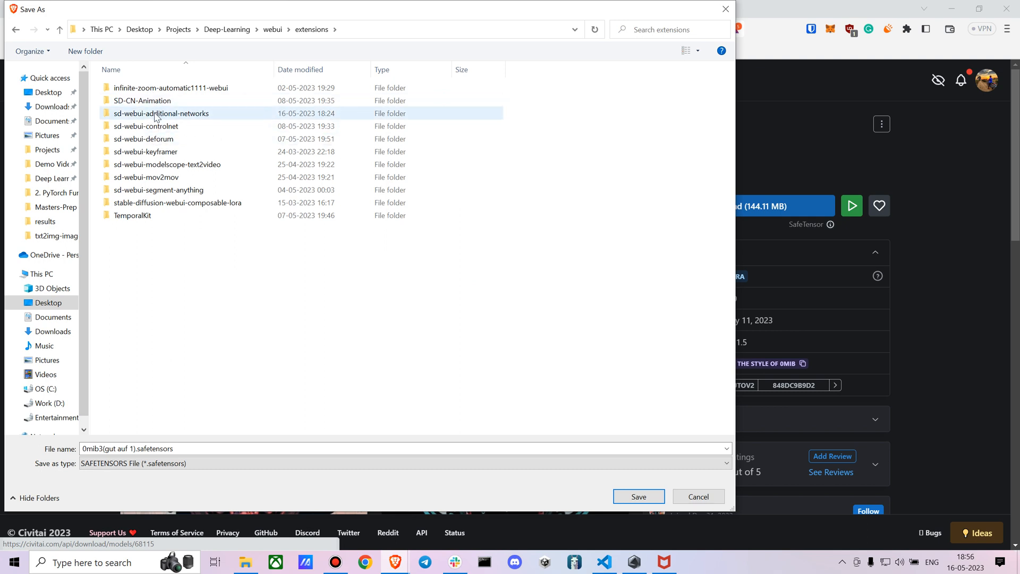
pyautogui.doubleClick(161, 112)
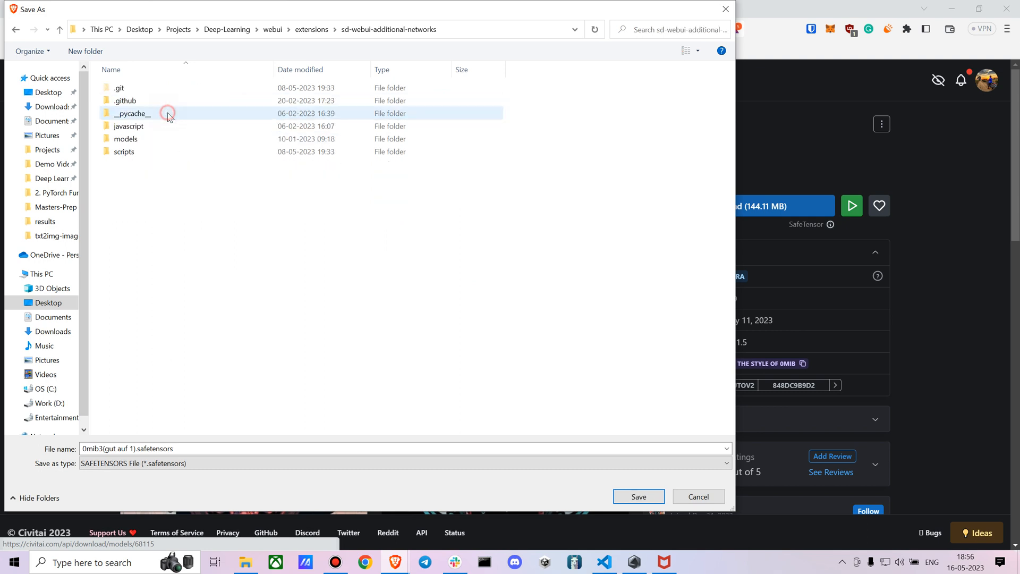
pyautogui.doubleClick(125, 138)
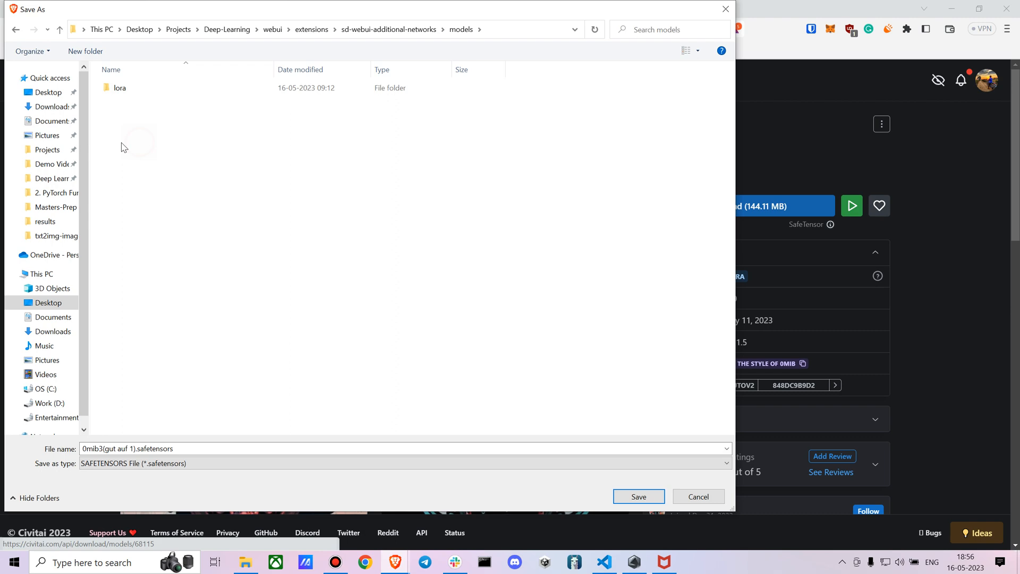
pyautogui.doubleClick(119, 88)
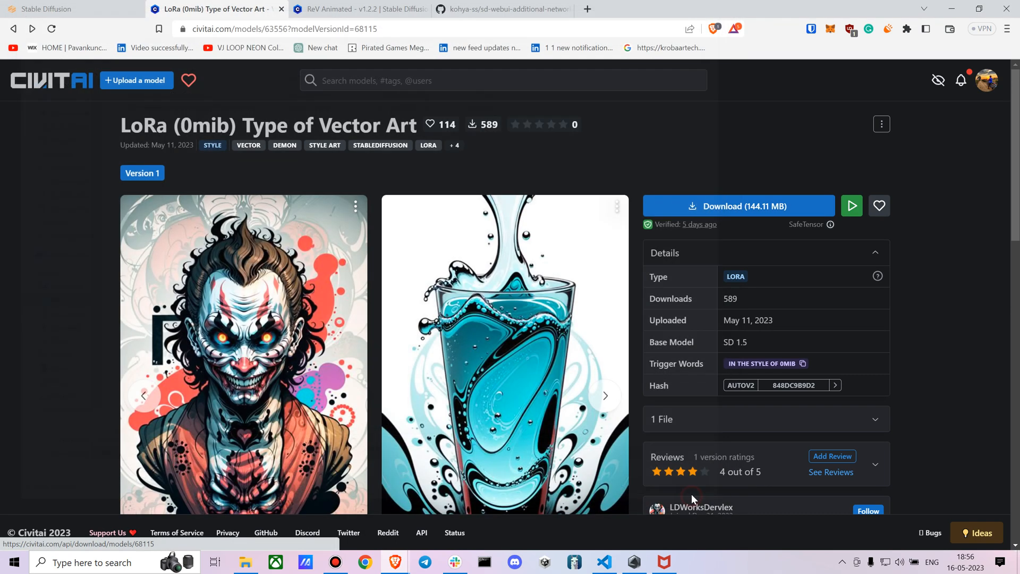
# Start the ReV Animated checkpoint download and choose a save location
pyautogui.click(360, 10)
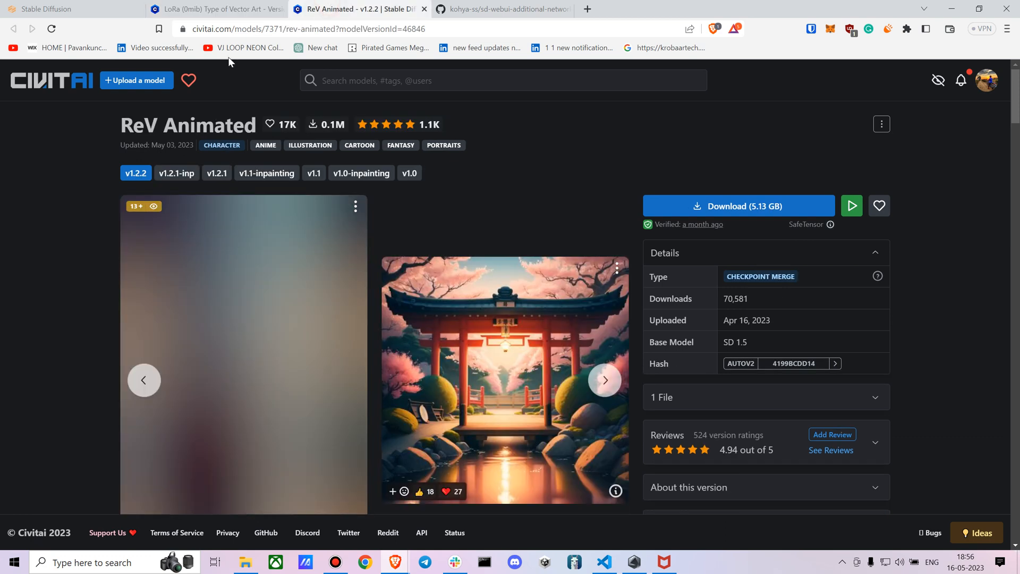
pyautogui.moveTo(739, 206)
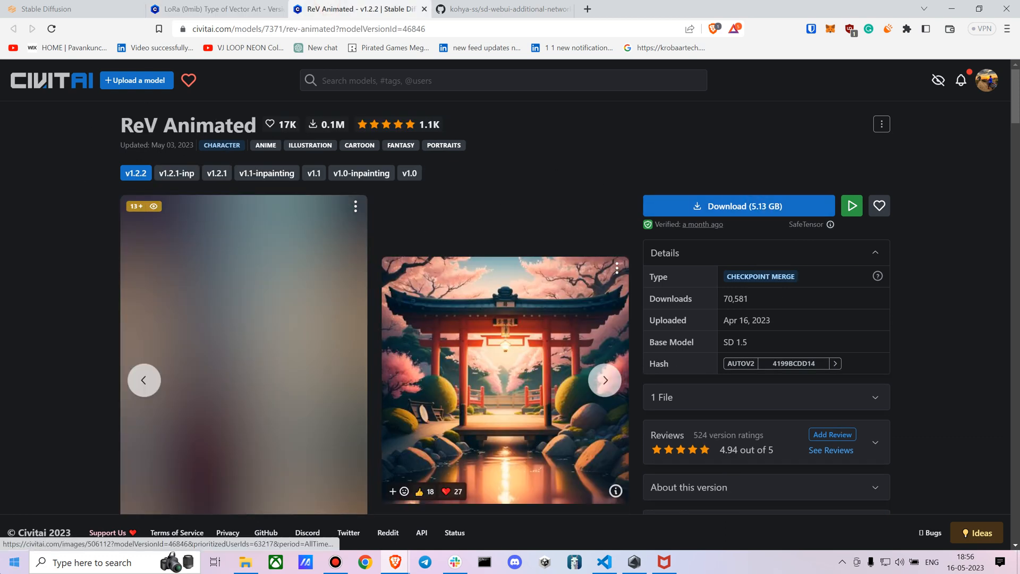
pyautogui.click(739, 205)
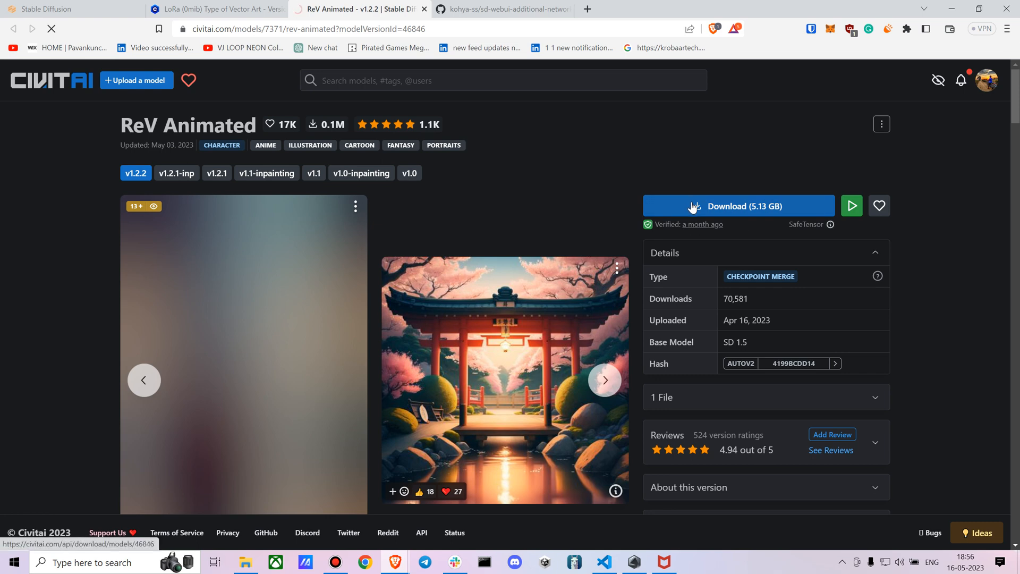
pyautogui.click(743, 205)
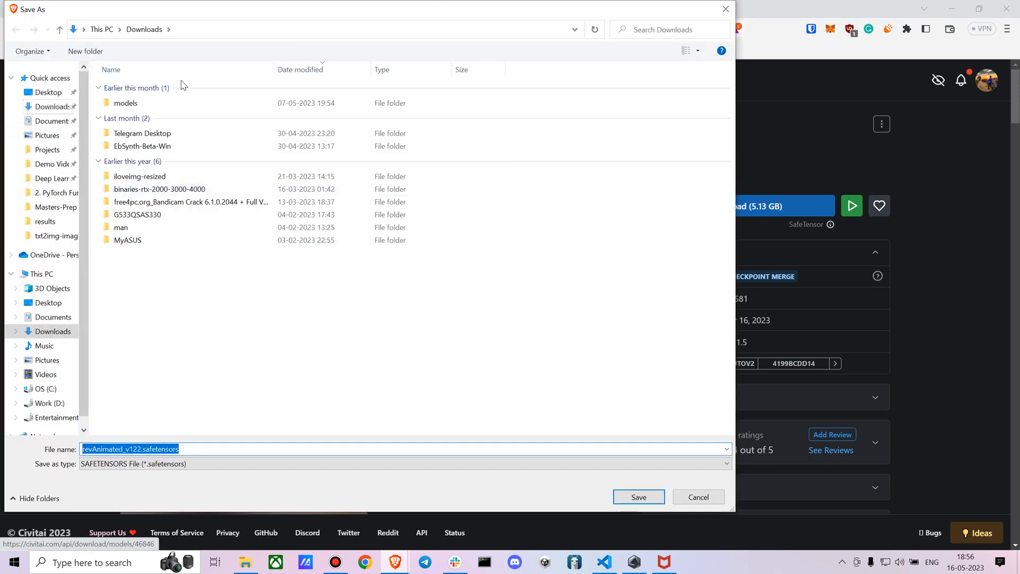
pyautogui.moveTo(44, 221)
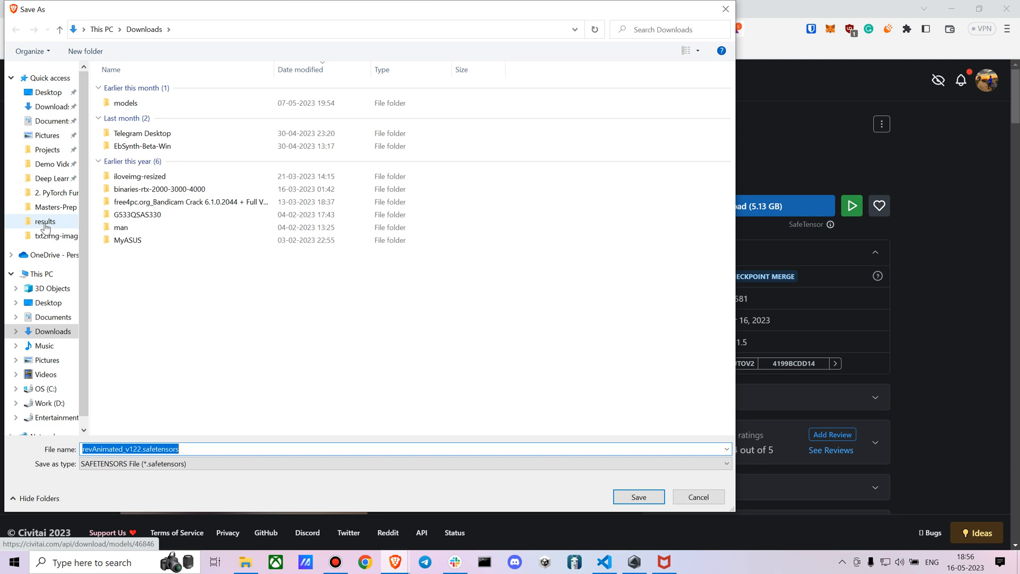
# Browse to webui/models/Stable-diffusion in the save dialog, then cancel the download
pyautogui.doubleClick(126, 103)
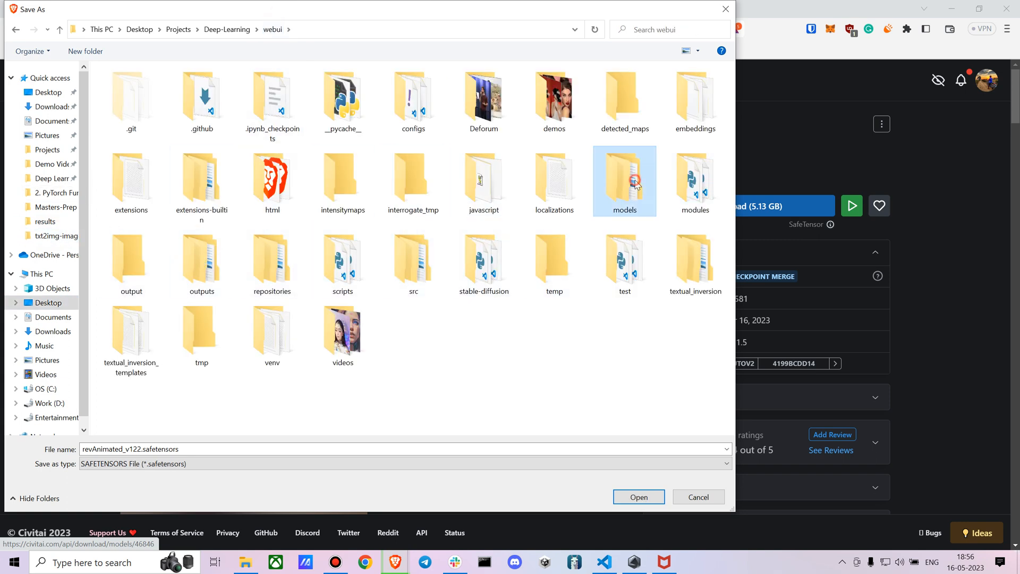
pyautogui.doubleClick(623, 181)
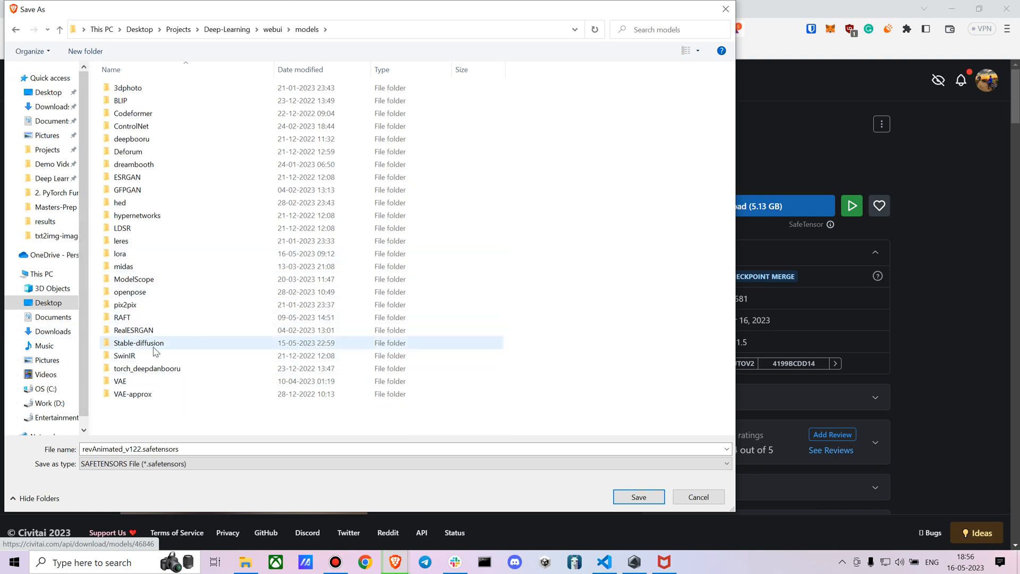
pyautogui.doubleClick(138, 343)
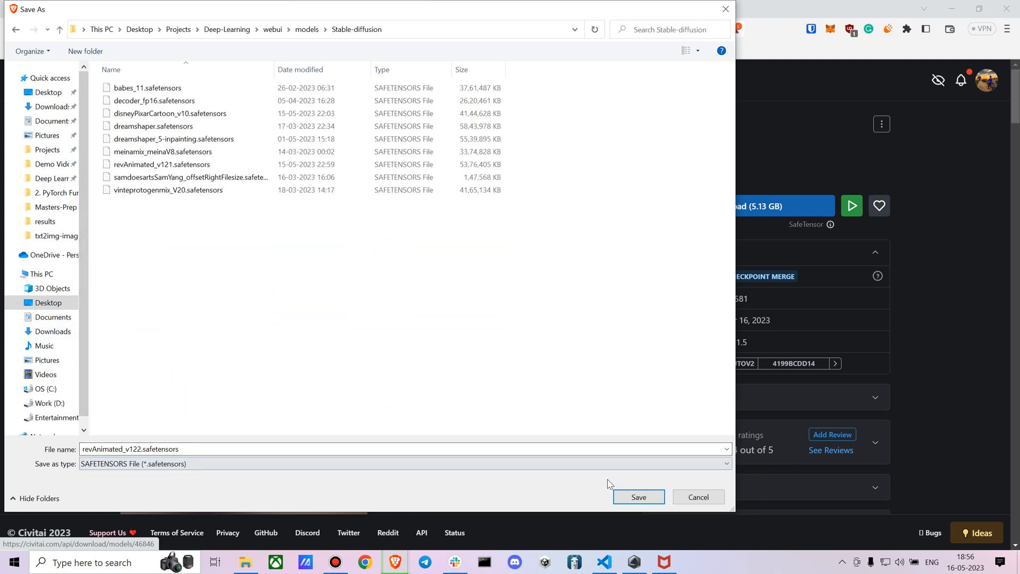
pyautogui.moveTo(698, 497)
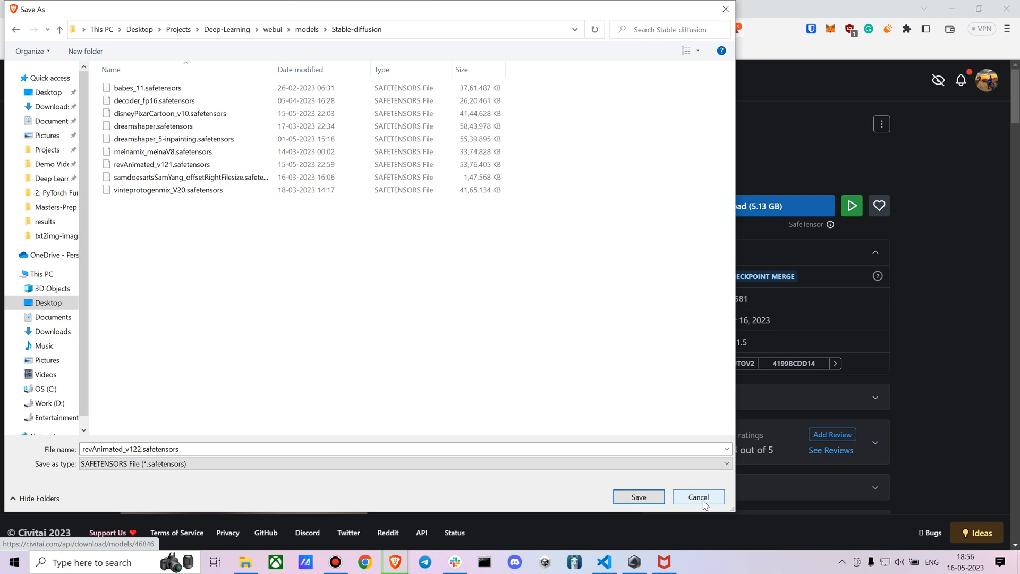
pyautogui.click(697, 496)
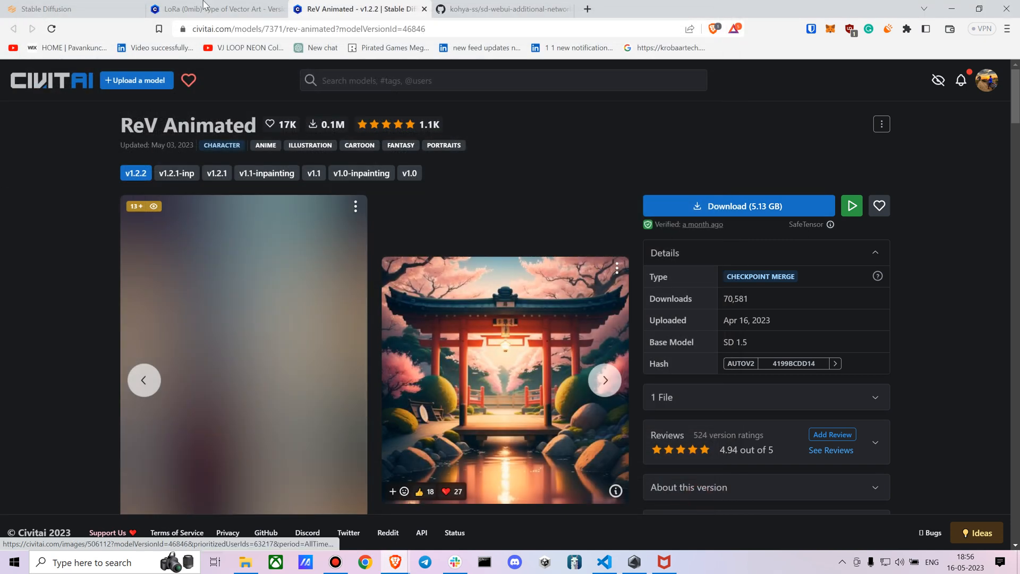
# Open the joker showcase image on the 0mib page to read its generation data
pyautogui.click(71, 8)
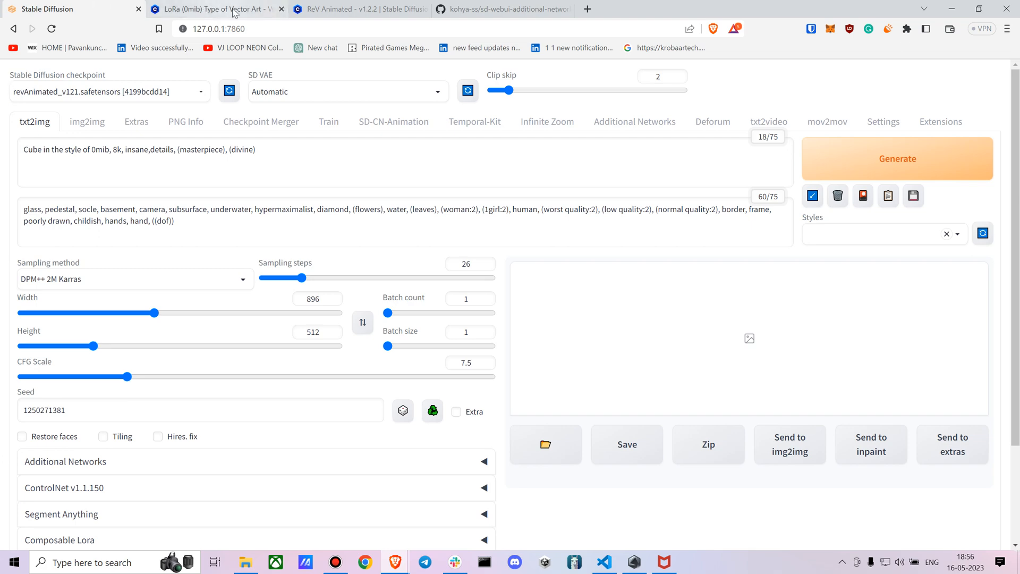
pyautogui.click(215, 9)
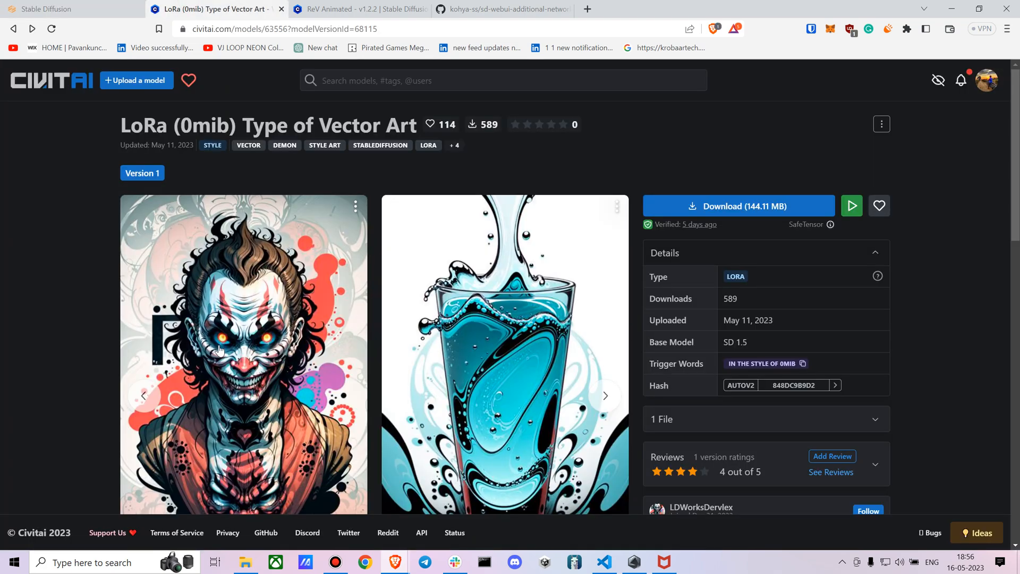
pyautogui.click(244, 355)
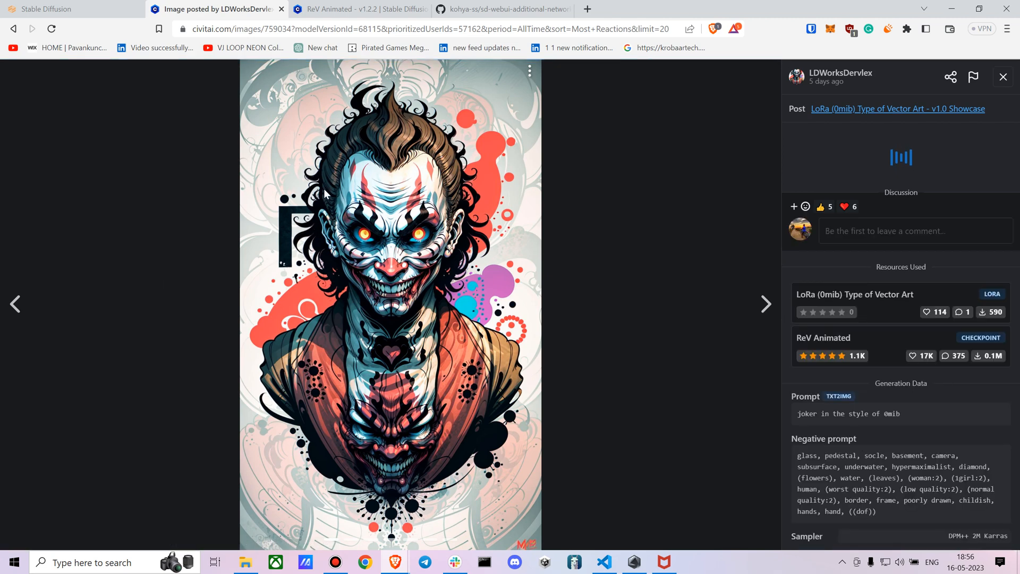
pyautogui.moveTo(858, 338)
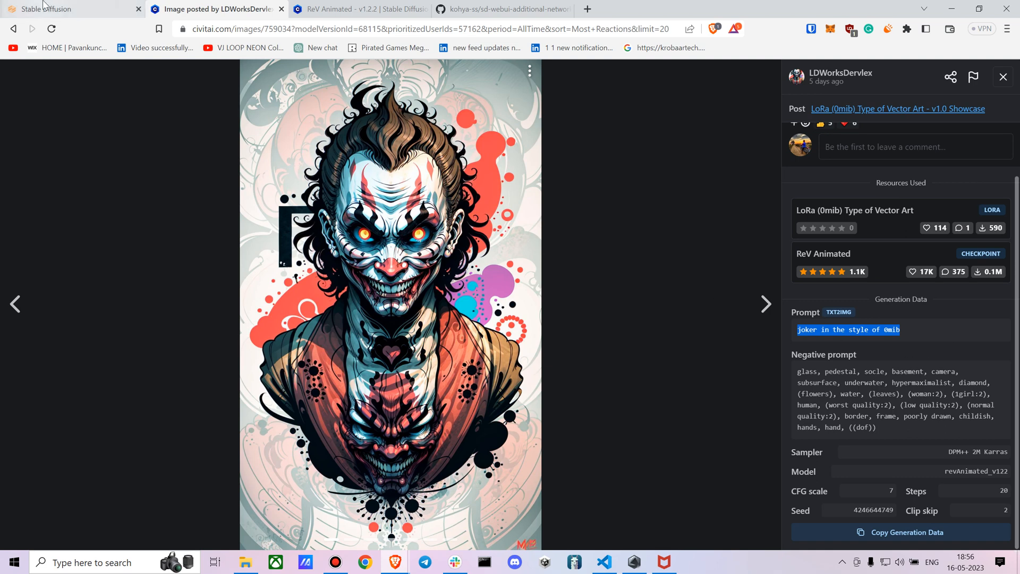
pyautogui.click(49, 9)
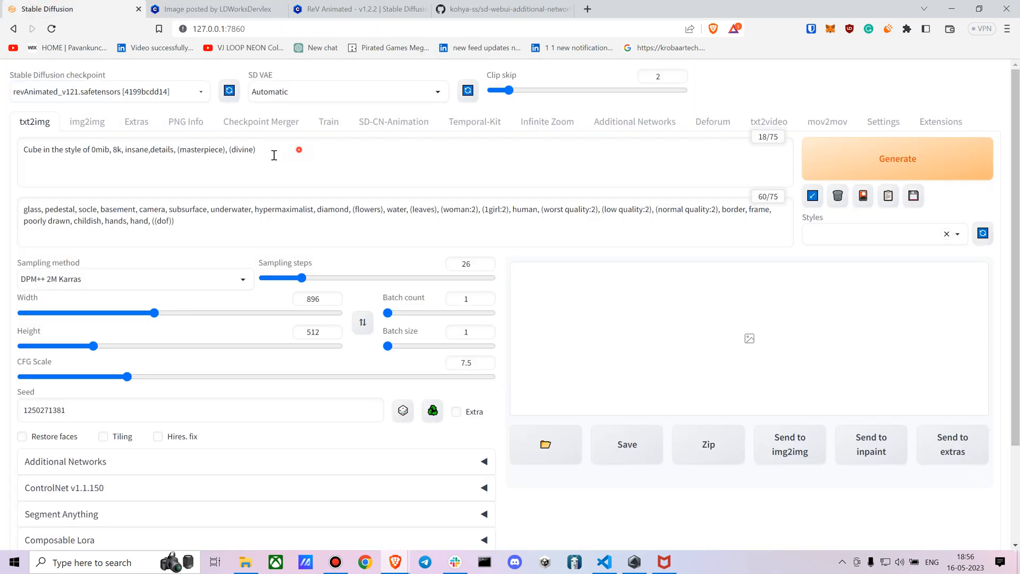
# Copy its prompt and negative prompt into the web UI so it reads 'joker in the style of 0mib'
pyautogui.click(218, 10)
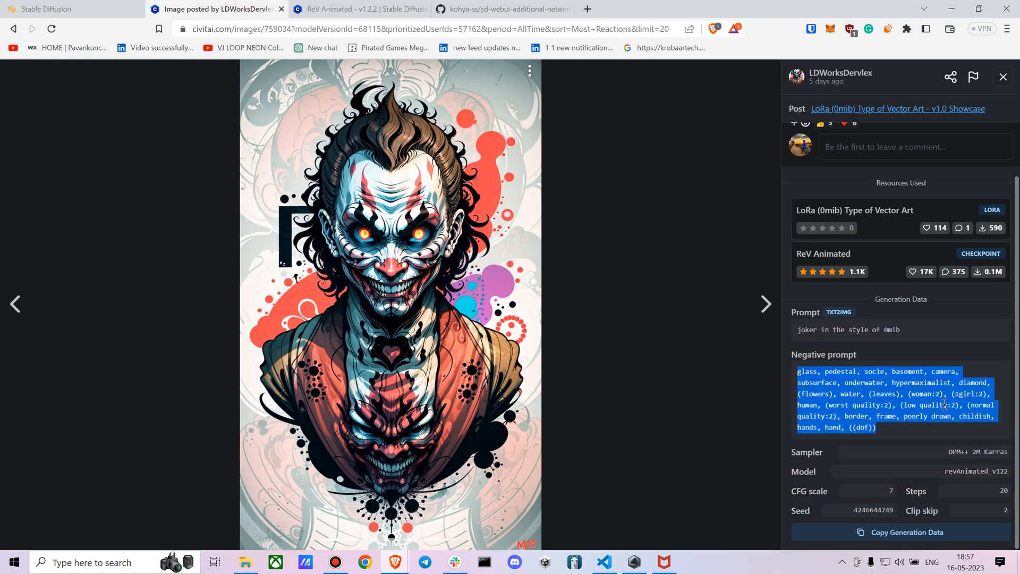
pyautogui.click(64, 9)
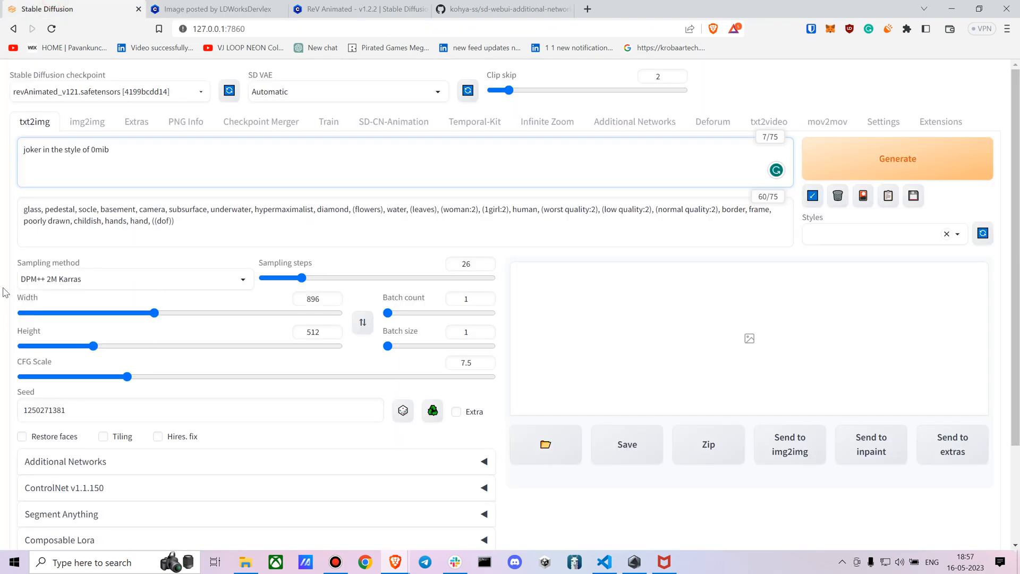
pyautogui.click(215, 9)
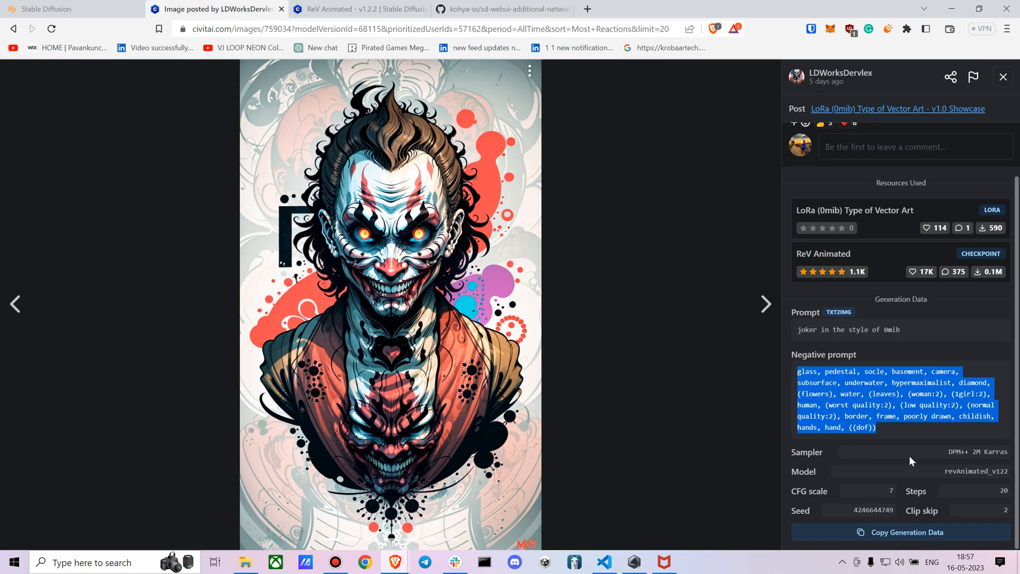
pyautogui.moveTo(989, 463)
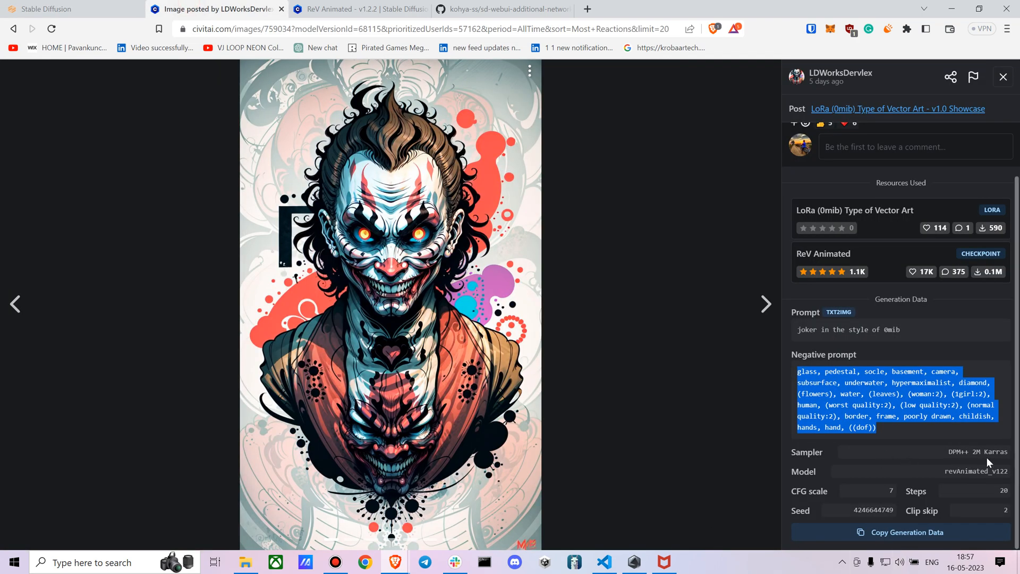
pyautogui.moveTo(849, 504)
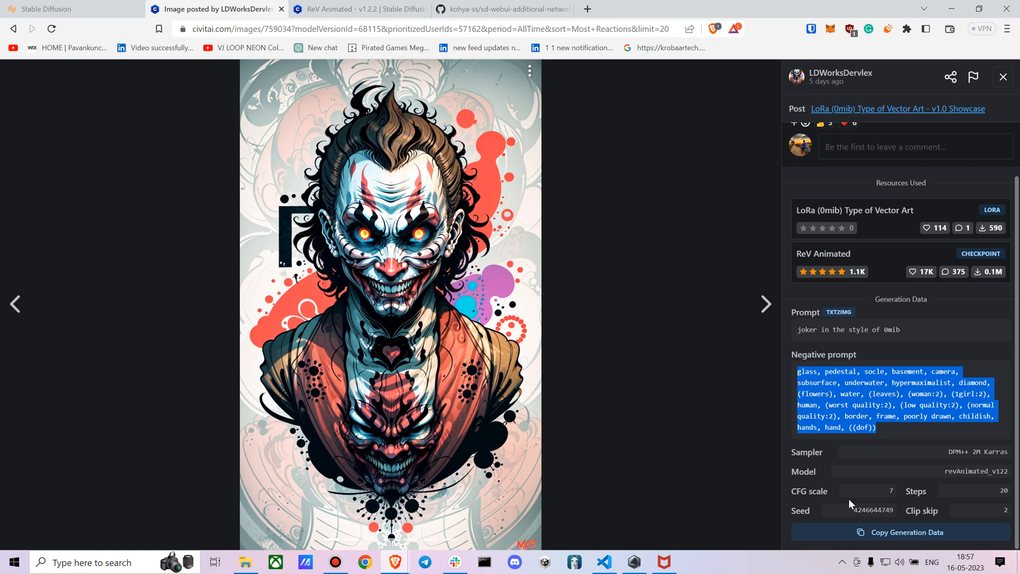
pyautogui.click(55, 9)
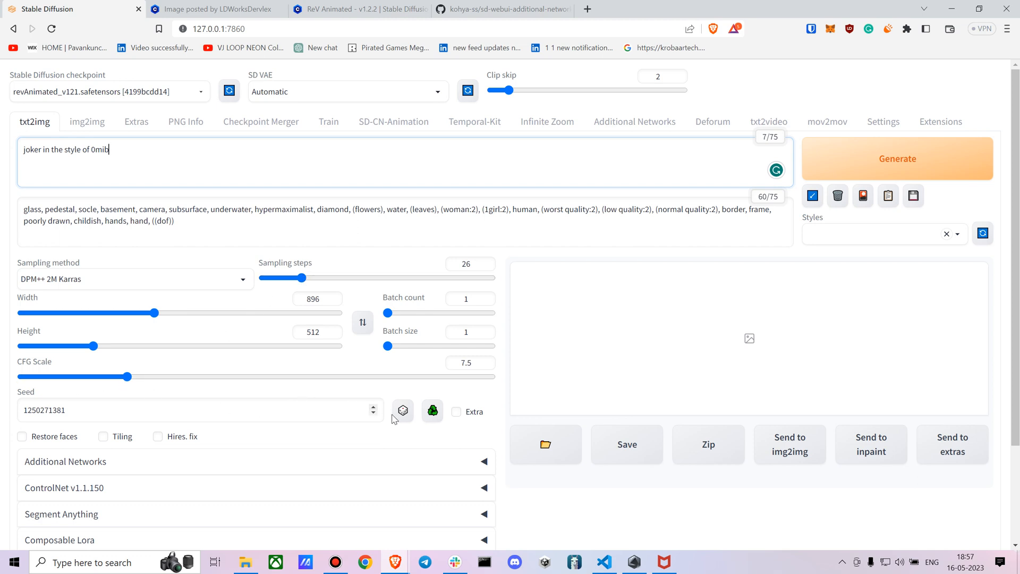
# Generate the joker image with seed -1, checking Additional Networks has the 0mib LoRA at weight 1
pyautogui.click(401, 410)
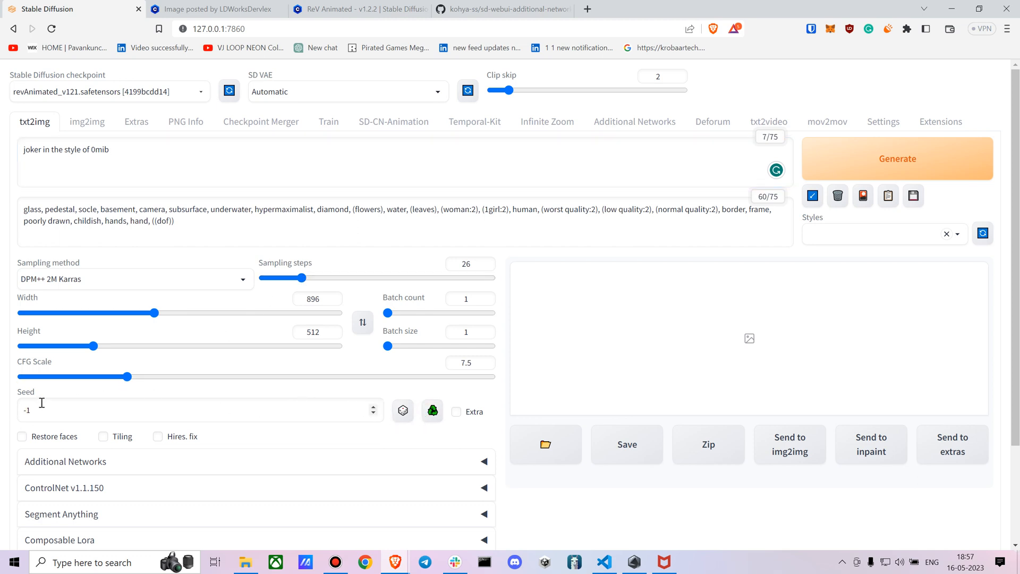
pyautogui.click(897, 158)
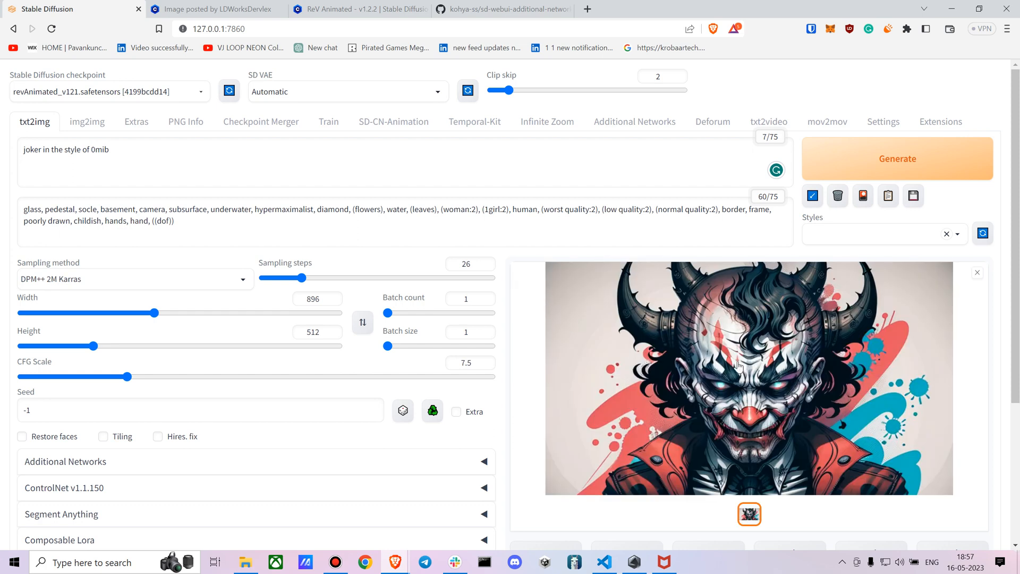
pyautogui.scroll(-3)
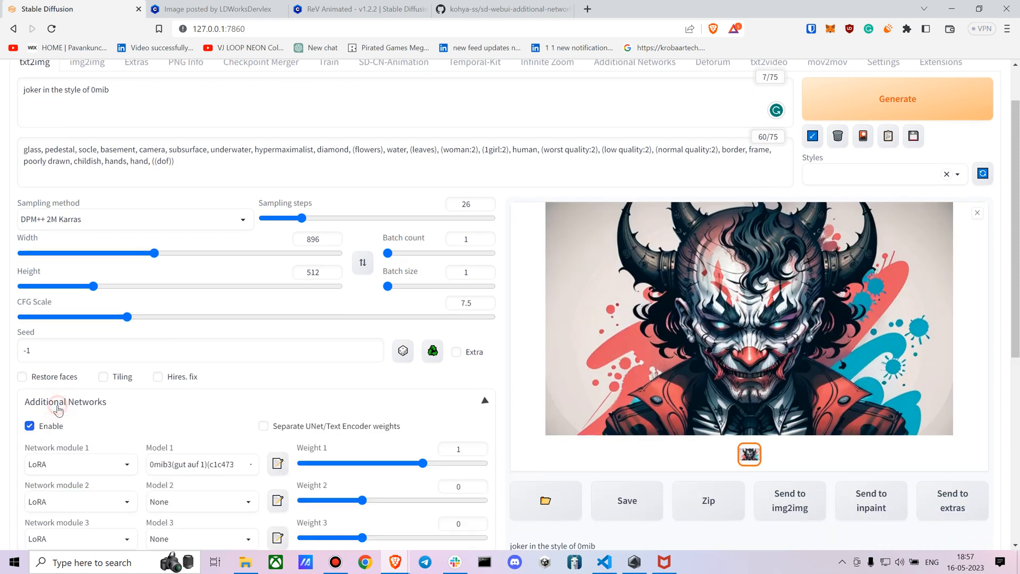
pyautogui.scroll(-3)
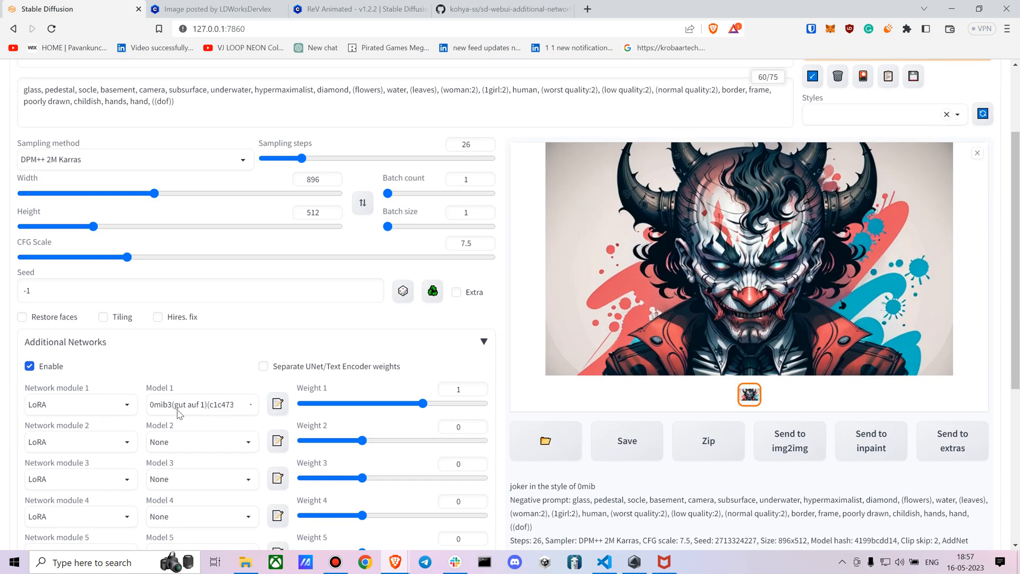
pyautogui.scroll(3)
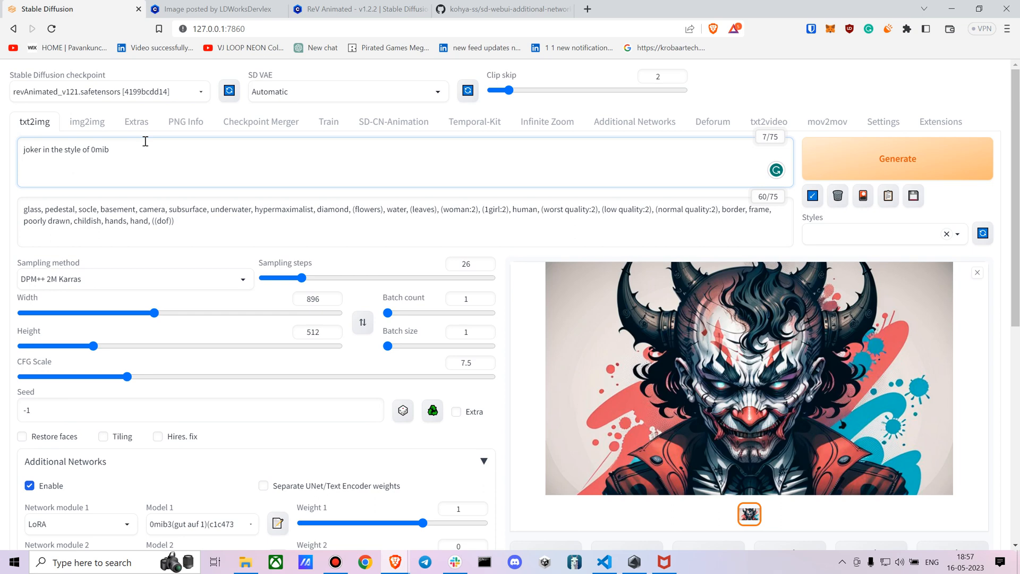
# Generate a plain 'joker' comparison image, then restore ' in the style of 0mib' to the prompt
pyautogui.press('BackSpace')
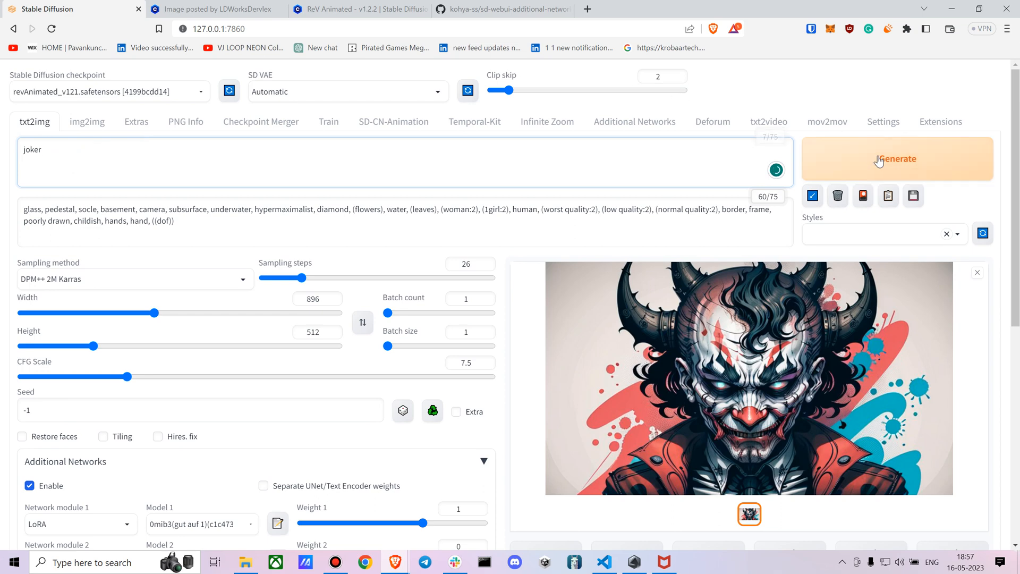
pyautogui.click(897, 159)
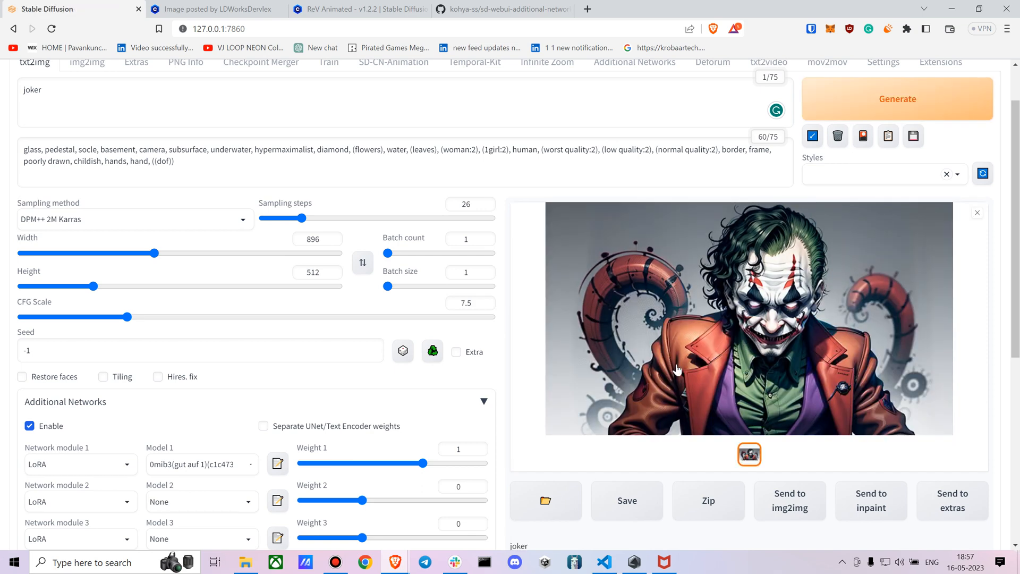
pyautogui.scroll(3)
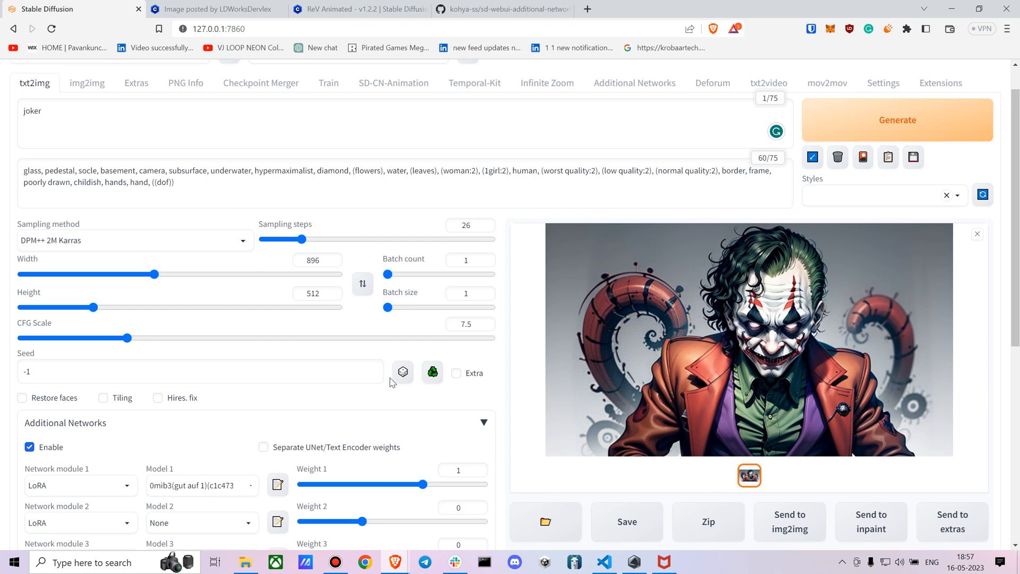
pyautogui.write('in the style of 0mib')
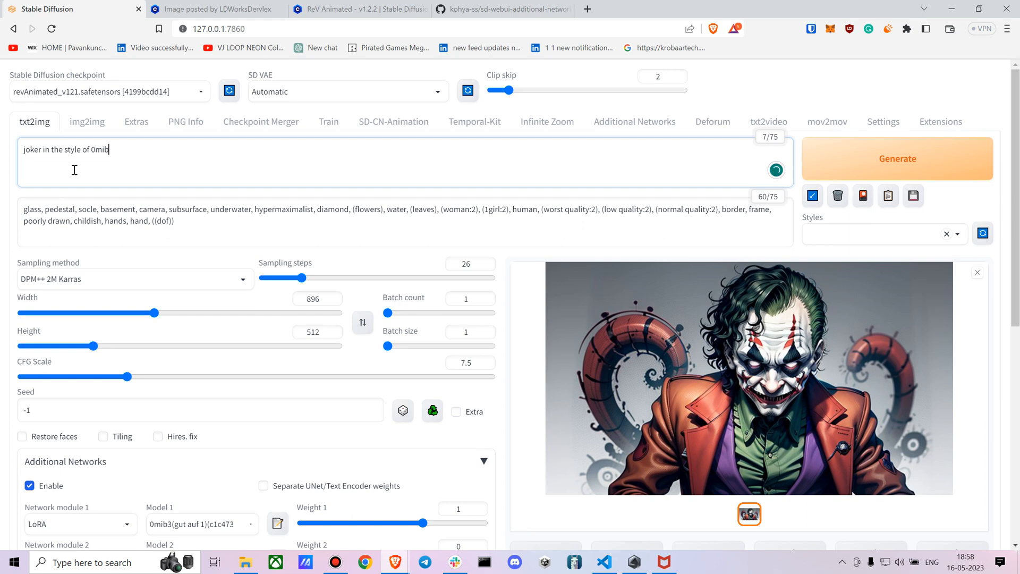
pyautogui.moveTo(151, 316)
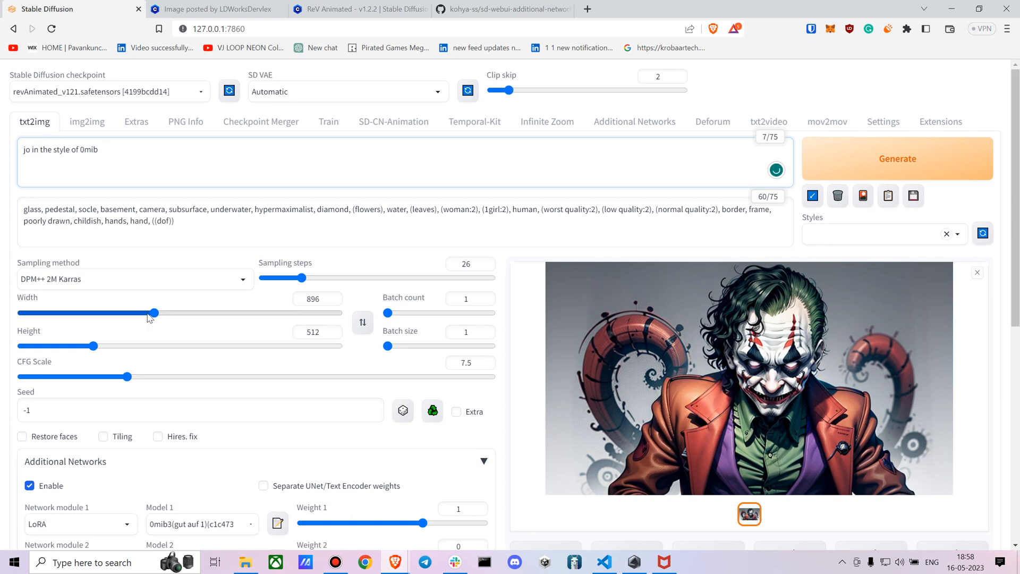
# Generate from 'Tiger in the style of 0mib, (8k), (masterpiece),divine' to get a colourful tiger
pyautogui.write('Tige')
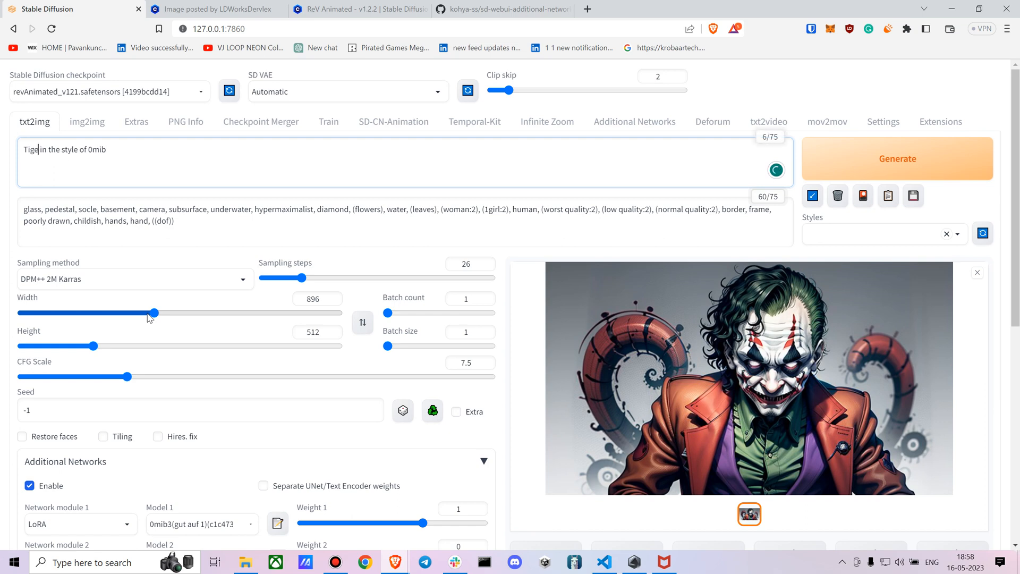
pyautogui.write('r')
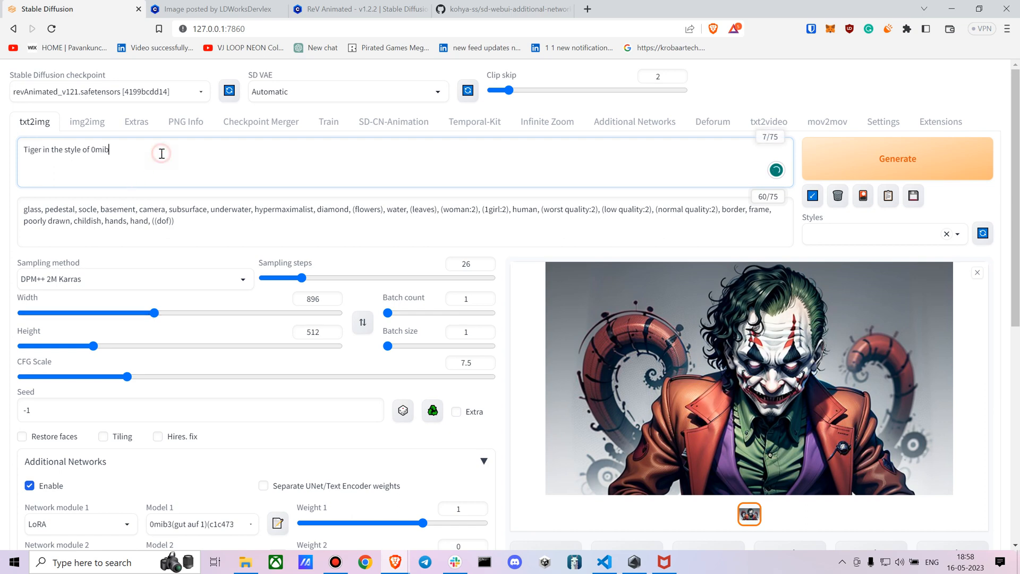
pyautogui.write(',')
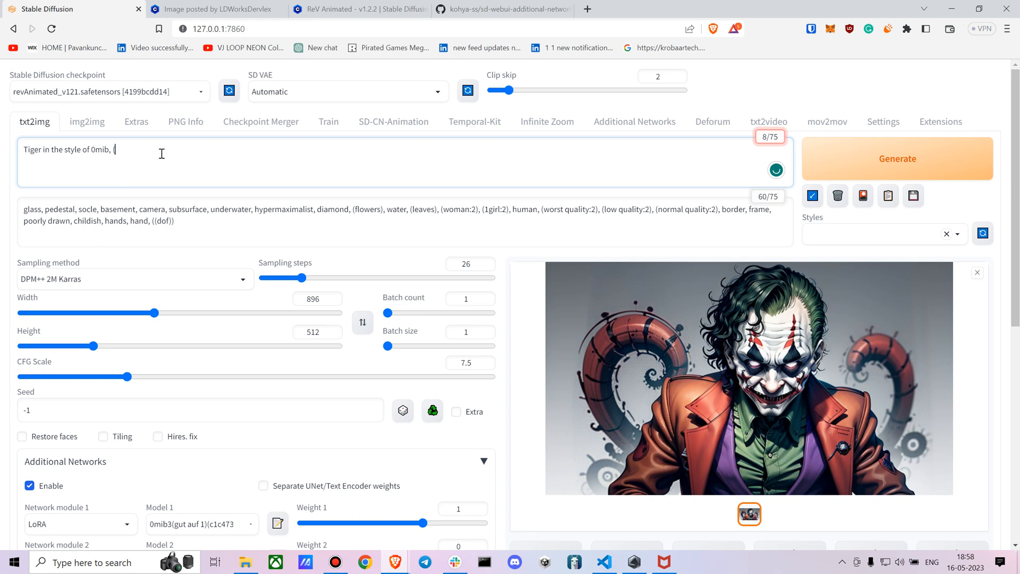
pyautogui.write('(8k), (mas')
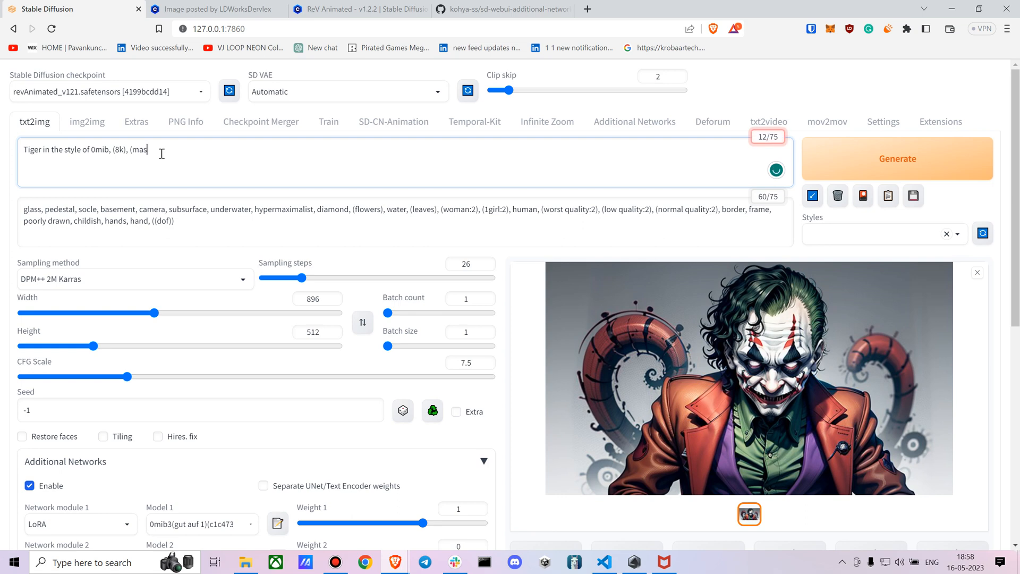
pyautogui.write('terpiece')
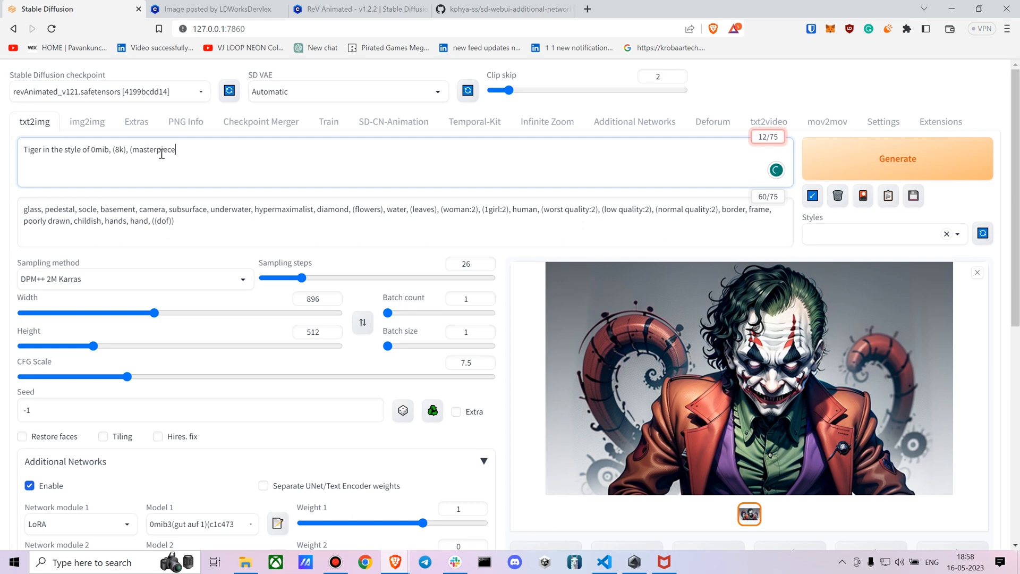
pyautogui.write(',divine')
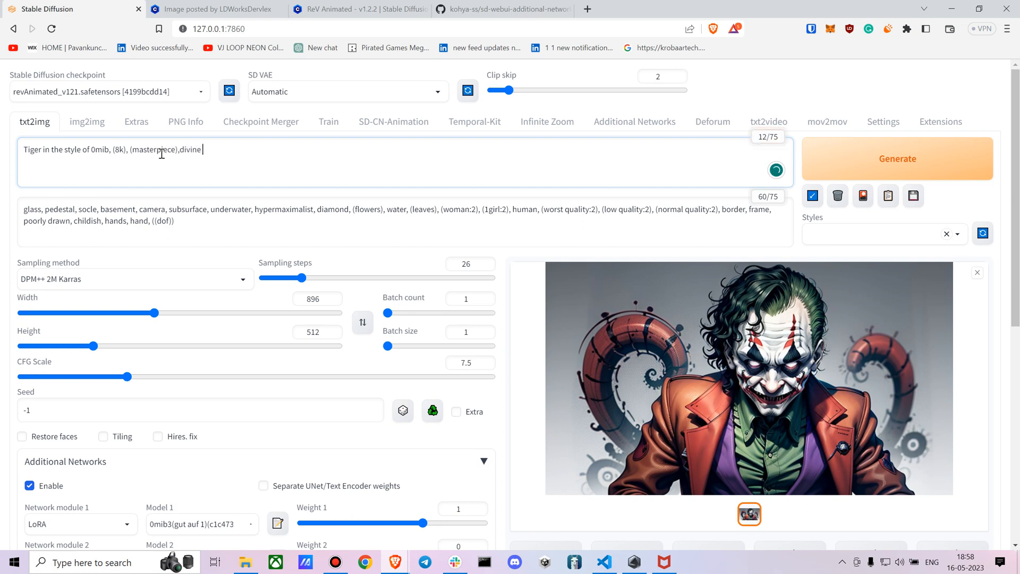
pyautogui.click(897, 159)
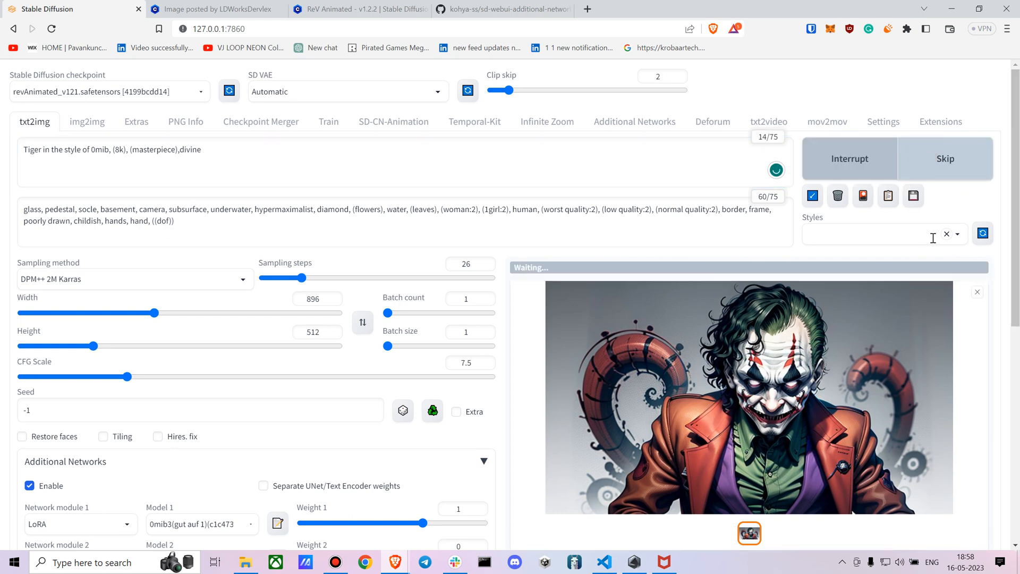
pyautogui.scroll(-3)
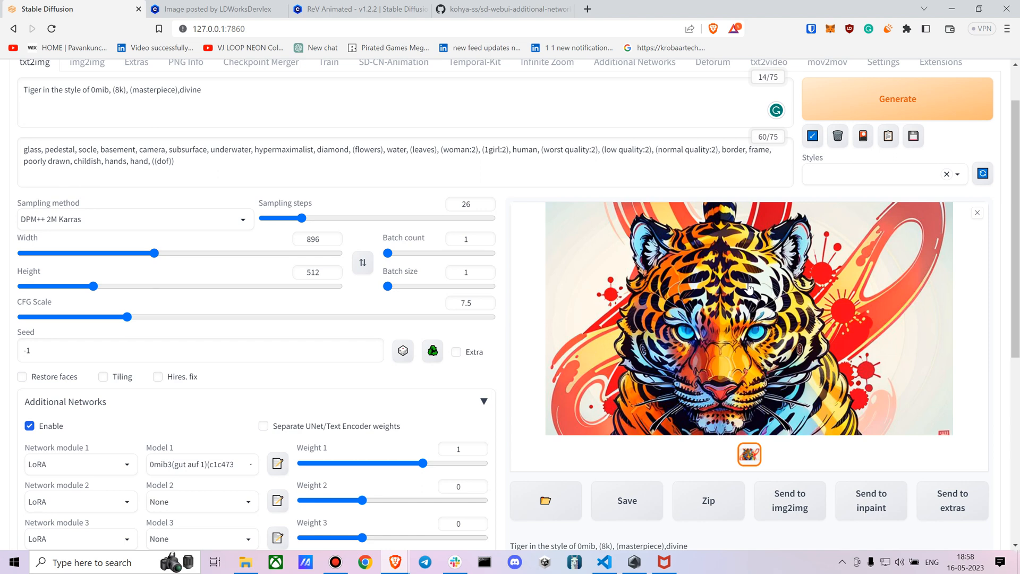
pyautogui.moveTo(170, 5)
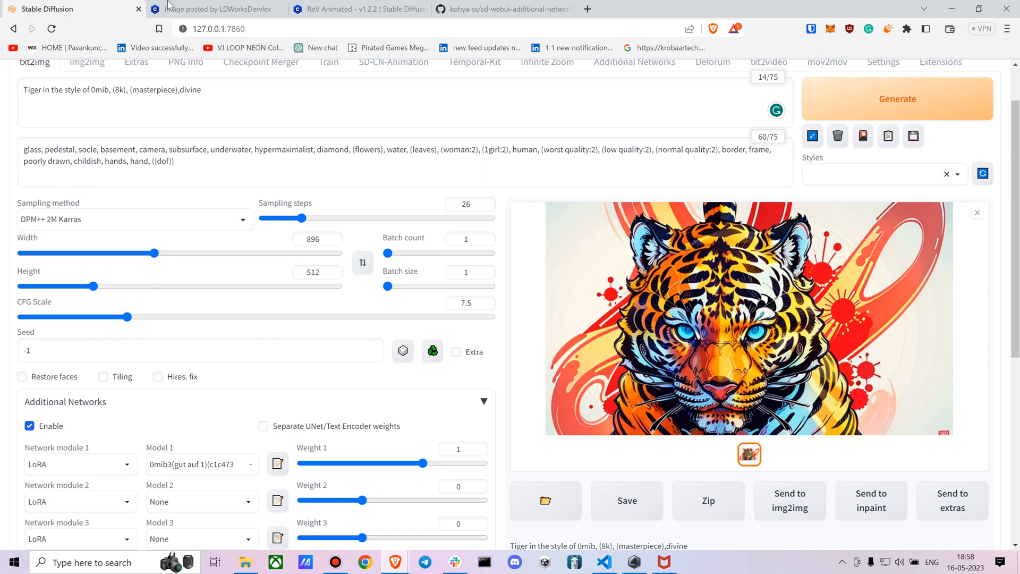
# Page through the 0mib showcase images to the fire and dog posts
pyautogui.click(217, 8)
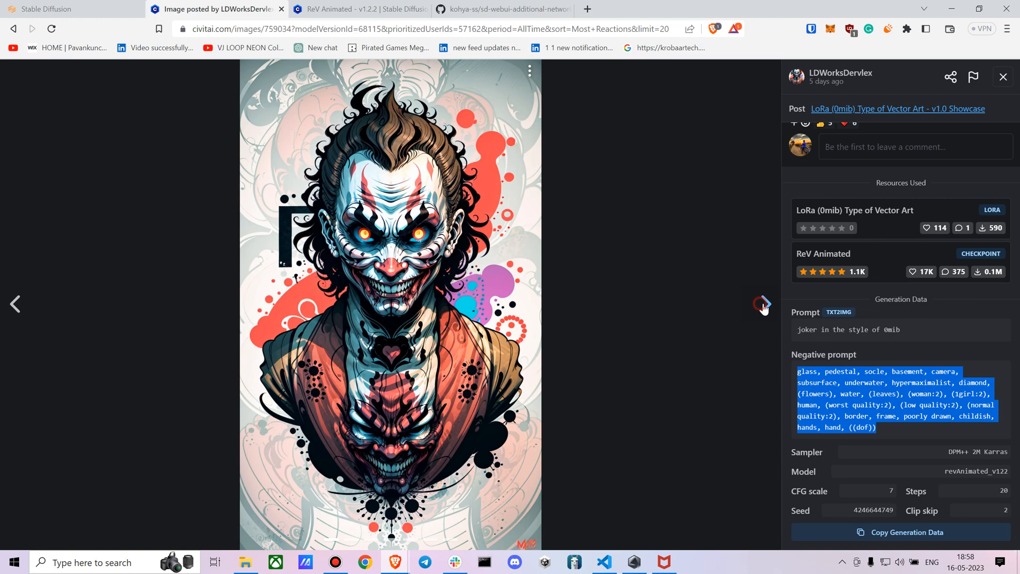
pyautogui.click(761, 304)
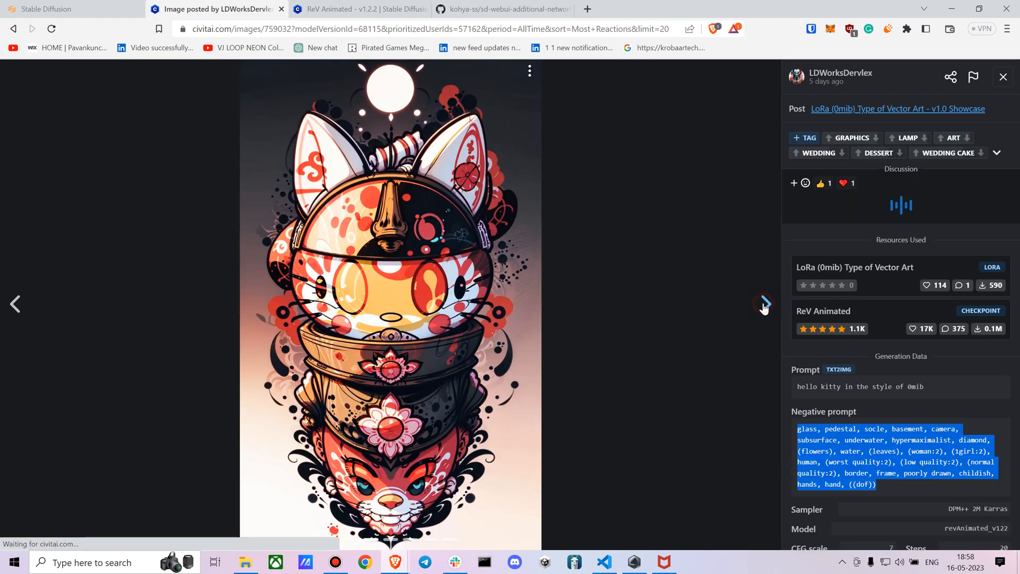
pyautogui.click(765, 304)
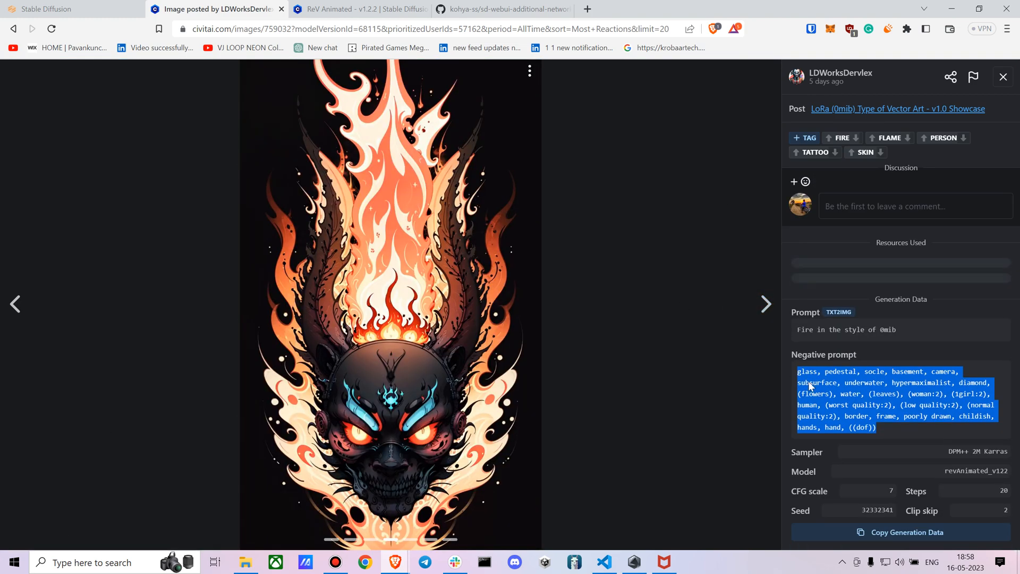
pyautogui.scroll(-3)
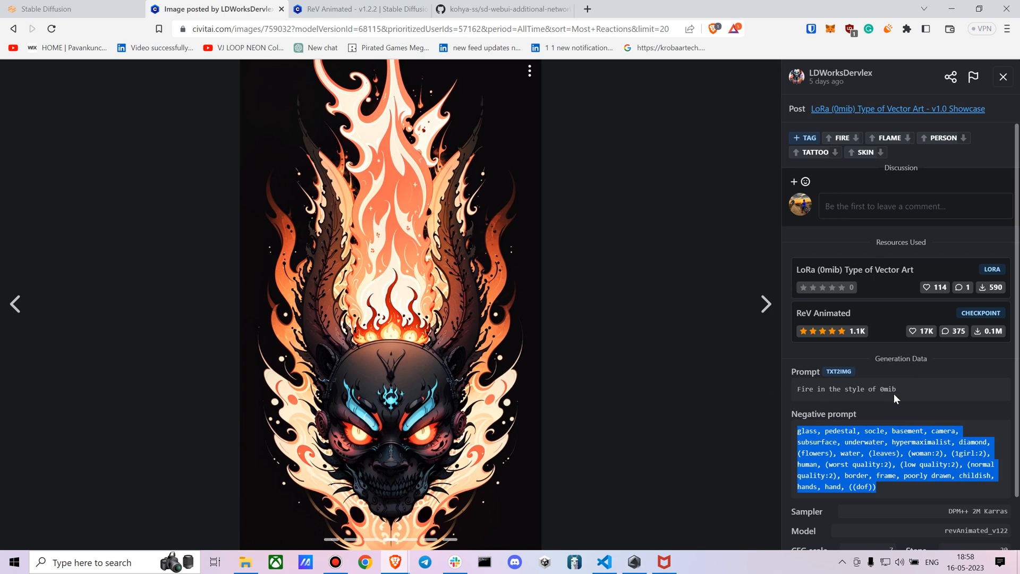
pyautogui.moveTo(653, 205)
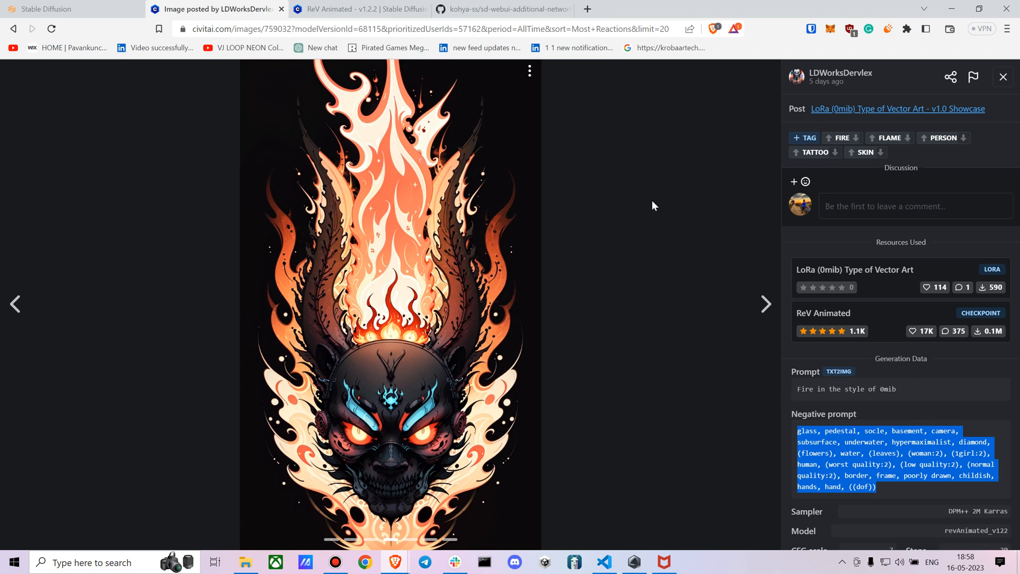
pyautogui.moveTo(648, 223)
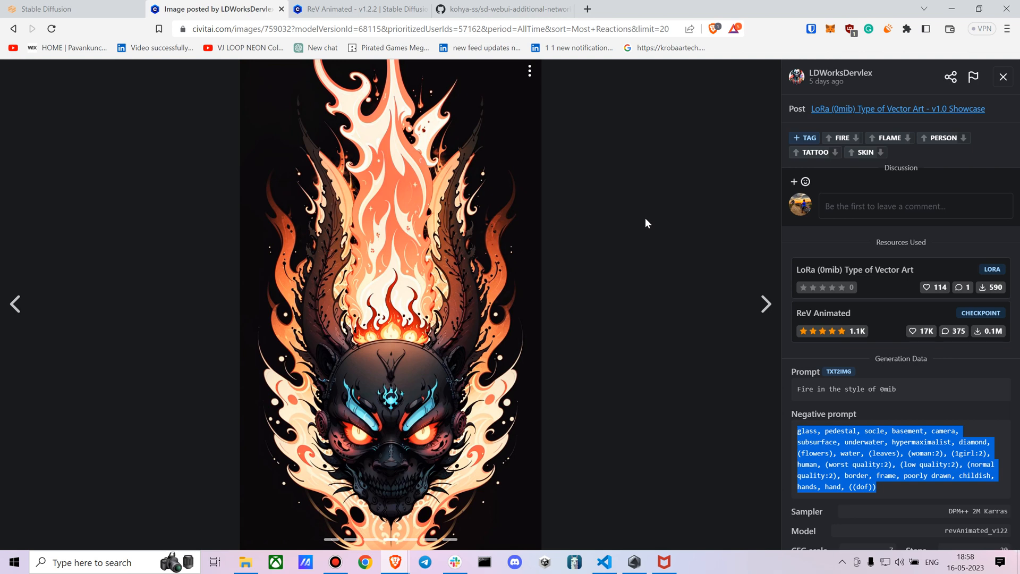
pyautogui.moveTo(766, 304)
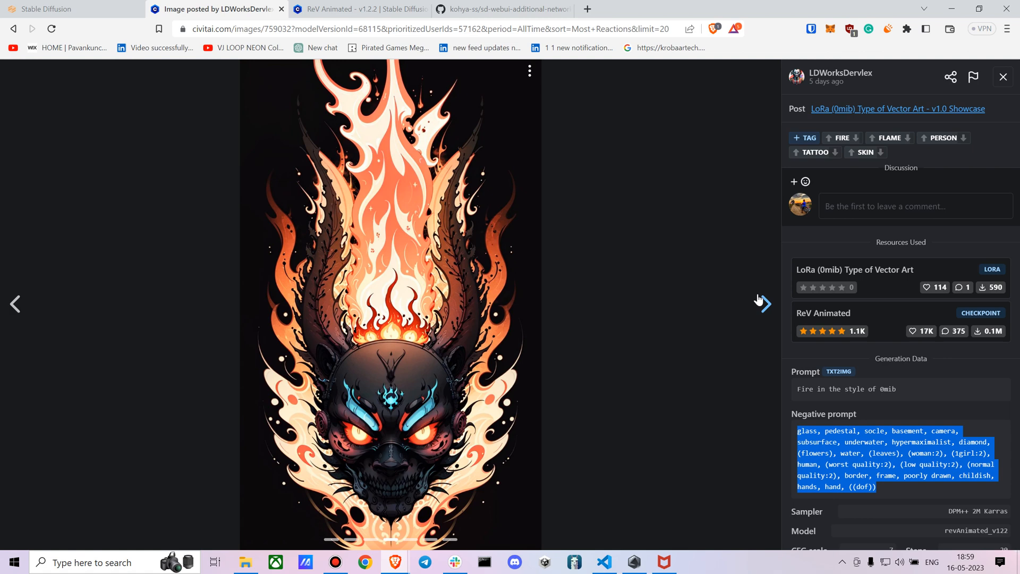
pyautogui.click(766, 304)
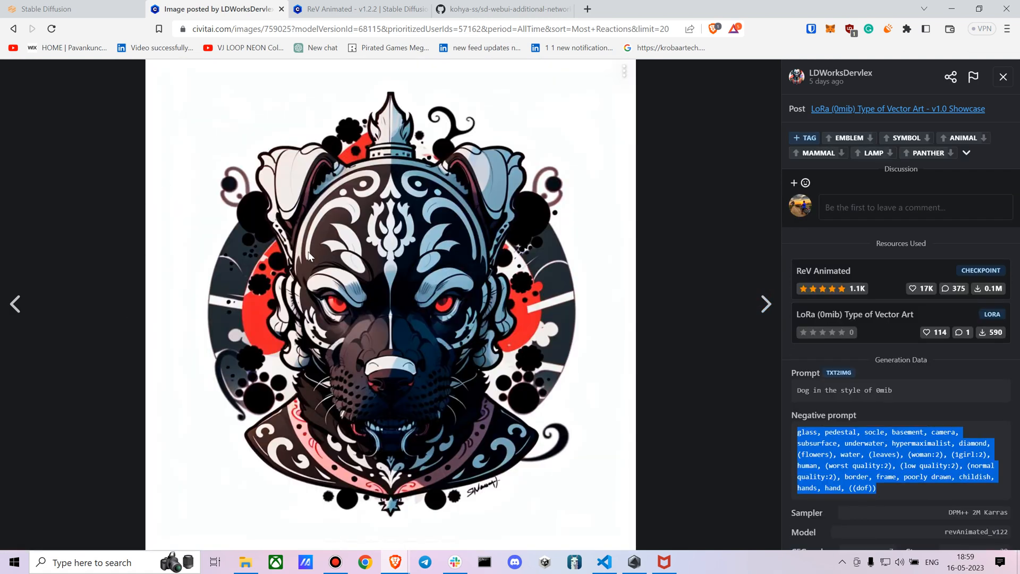
pyautogui.moveTo(370, 226)
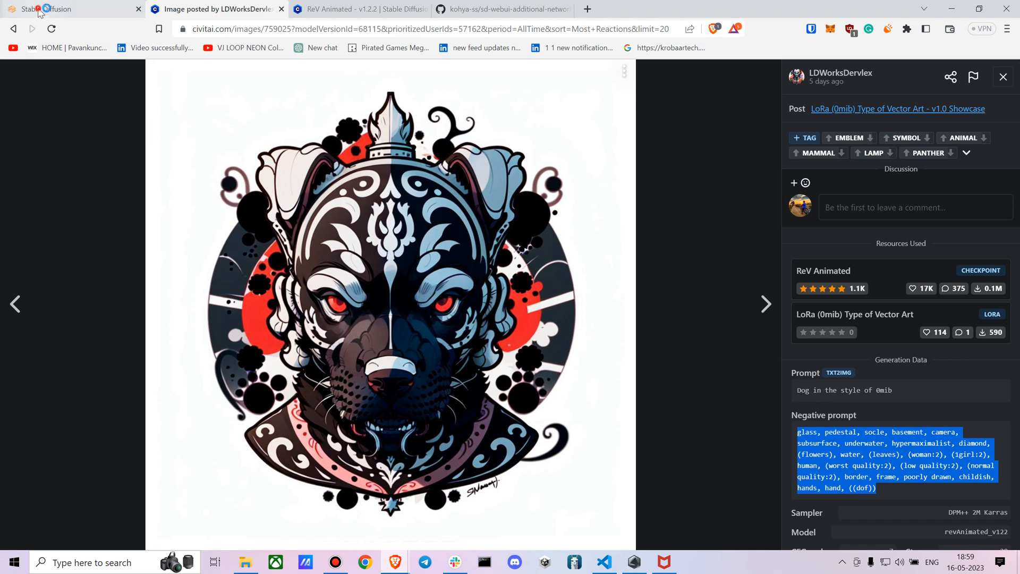
# Advance to the diamond warrior showcase image and close the image viewer
pyautogui.click(49, 9)
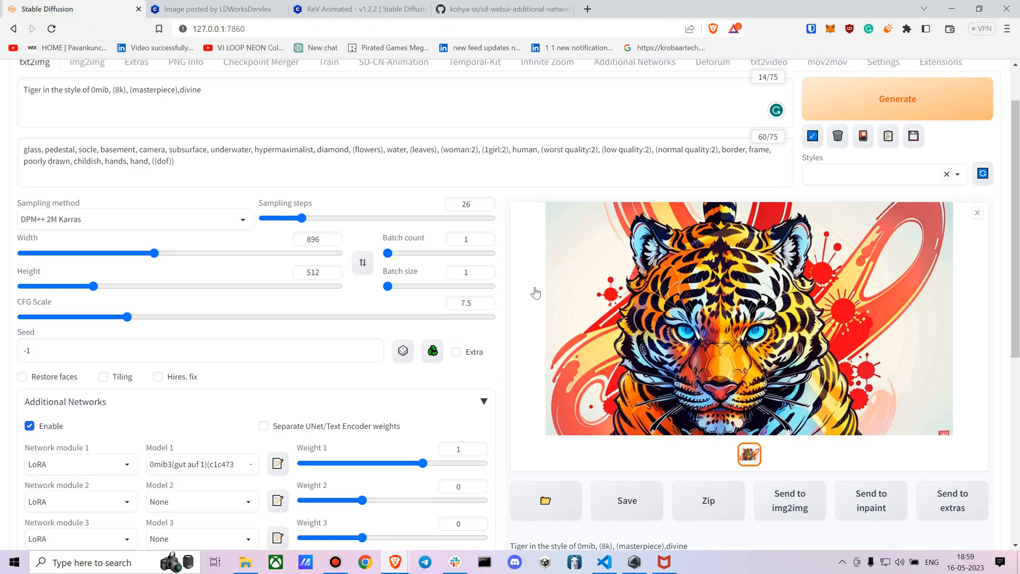
pyautogui.click(215, 9)
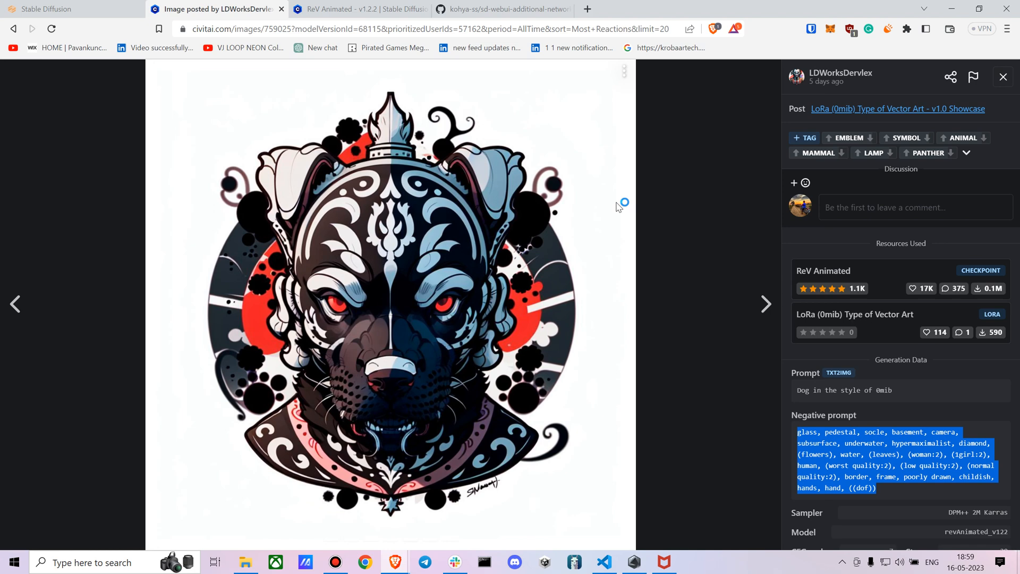
pyautogui.click(766, 304)
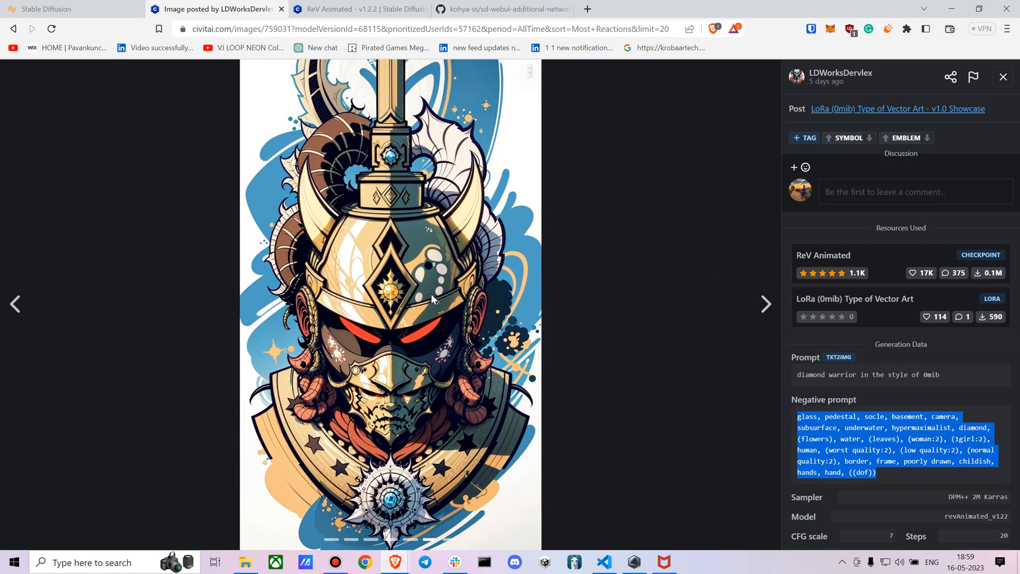
pyautogui.click(1003, 77)
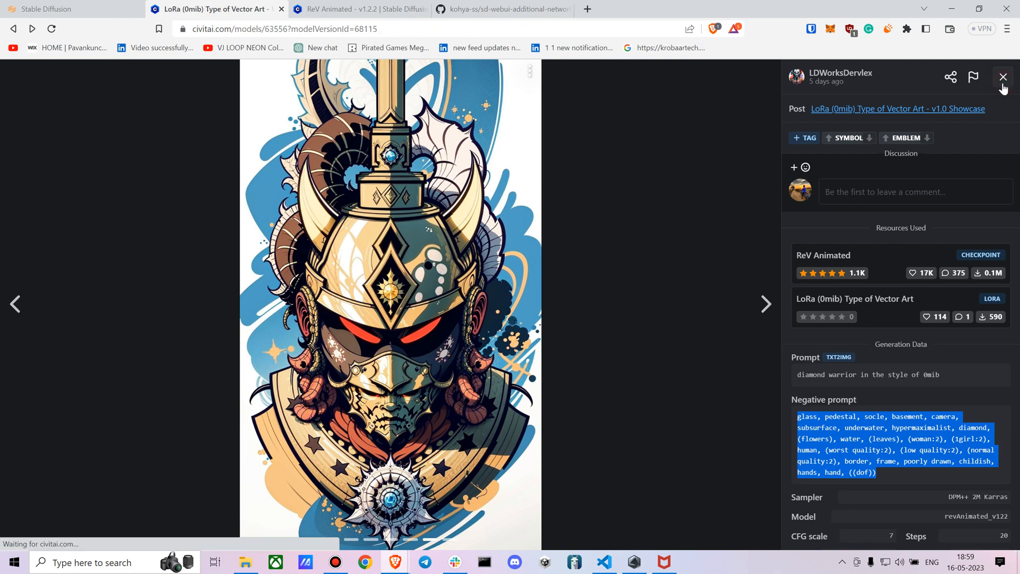
# Return to the Stable Diffusion txt2img page showing the colourful tiger result
pyautogui.click(45, 10)
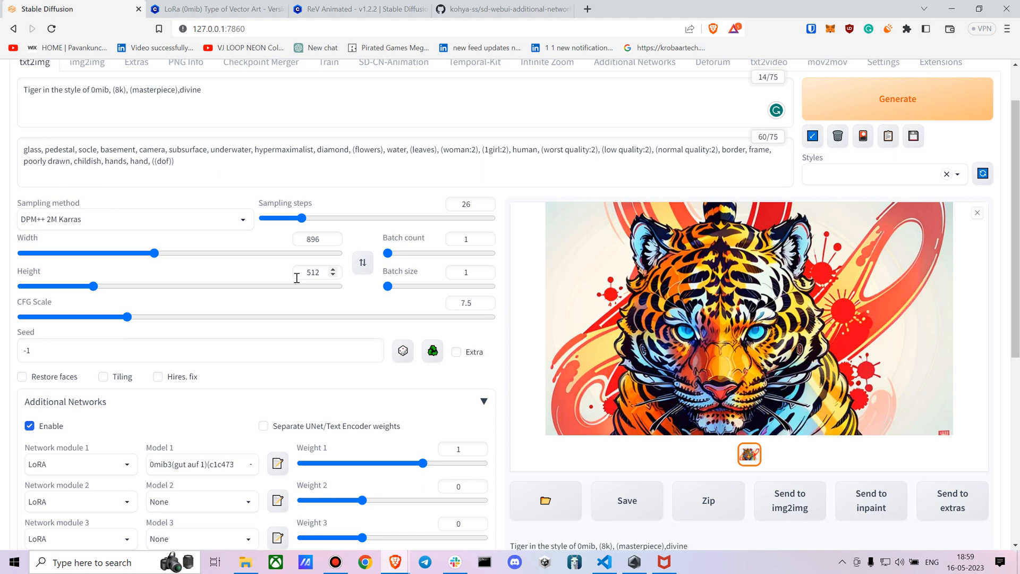
pyautogui.moveTo(339, 295)
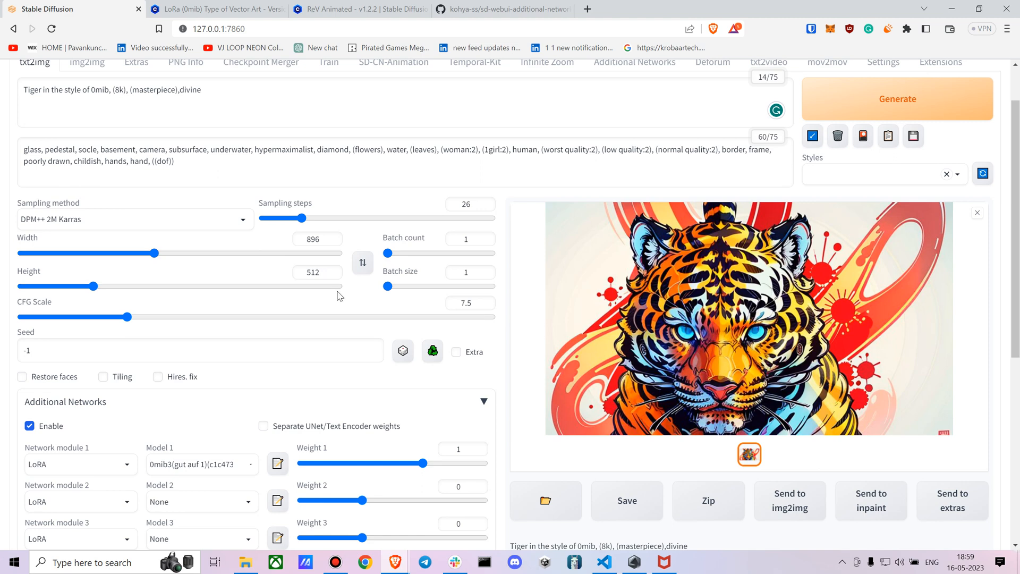